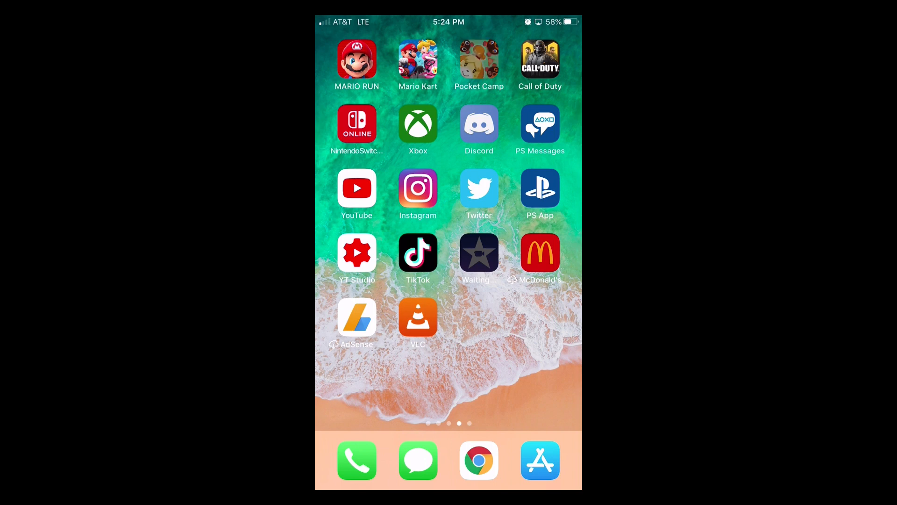
Step: Launch Animal Crossing: Pocket Camp from the home screen
{"action": "left_click", "coordinate": [479, 59]}
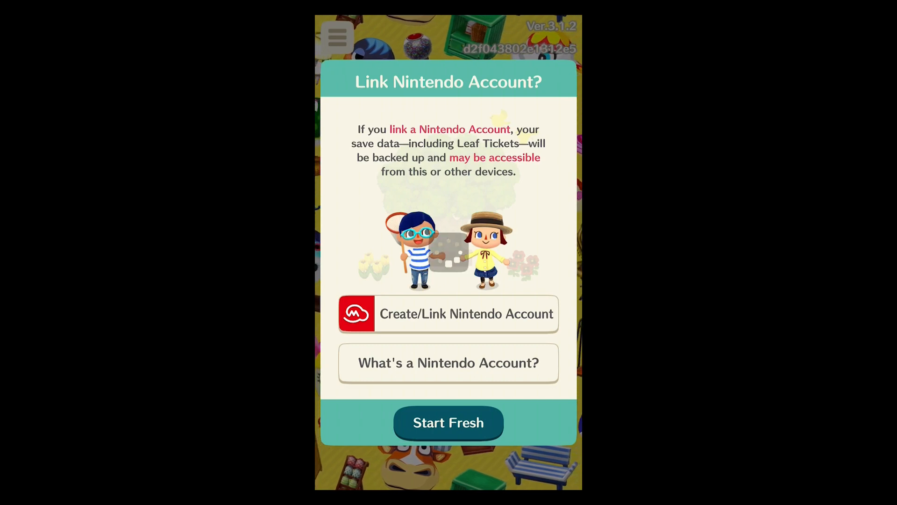
Step: Back out of Nintendo Account linking, start a fresh game and accept the autosave notice
{"action": "left_click", "coordinate": [447, 314]}
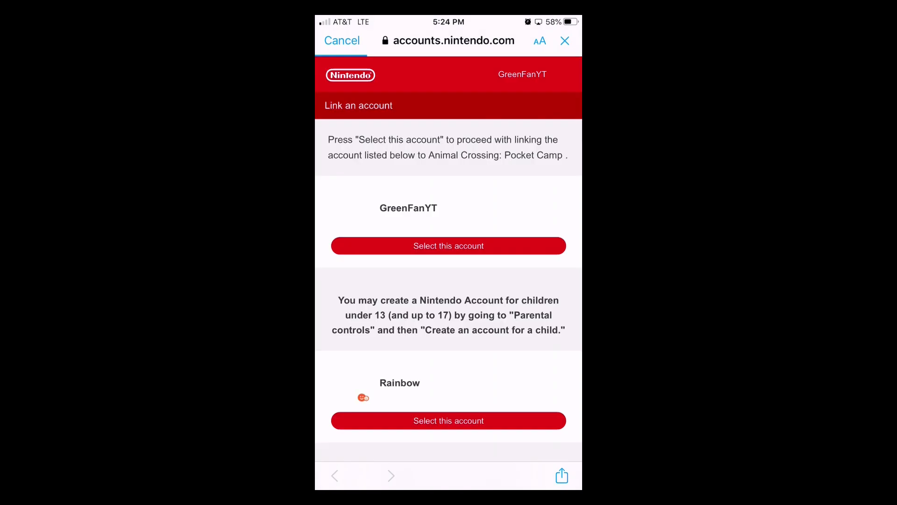
{"action": "left_click", "coordinate": [342, 40]}
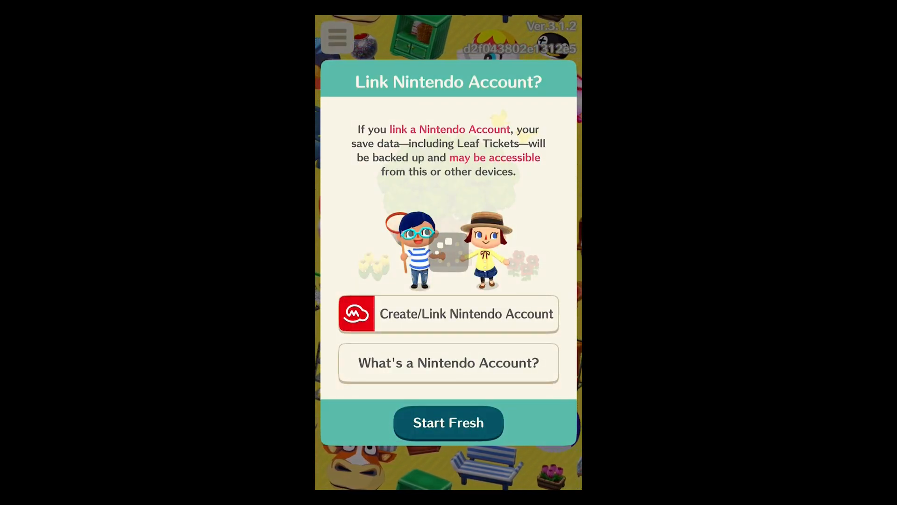
{"action": "left_click", "coordinate": [448, 422]}
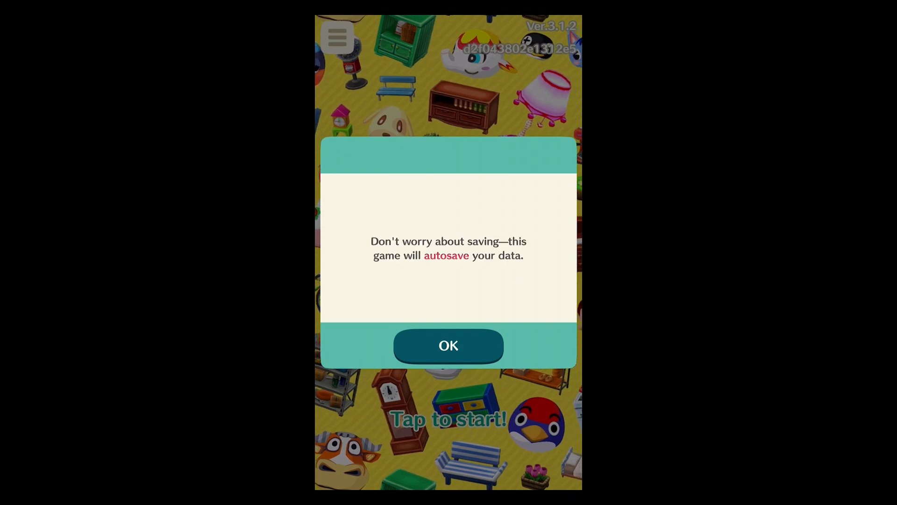
{"action": "left_click", "coordinate": [448, 345]}
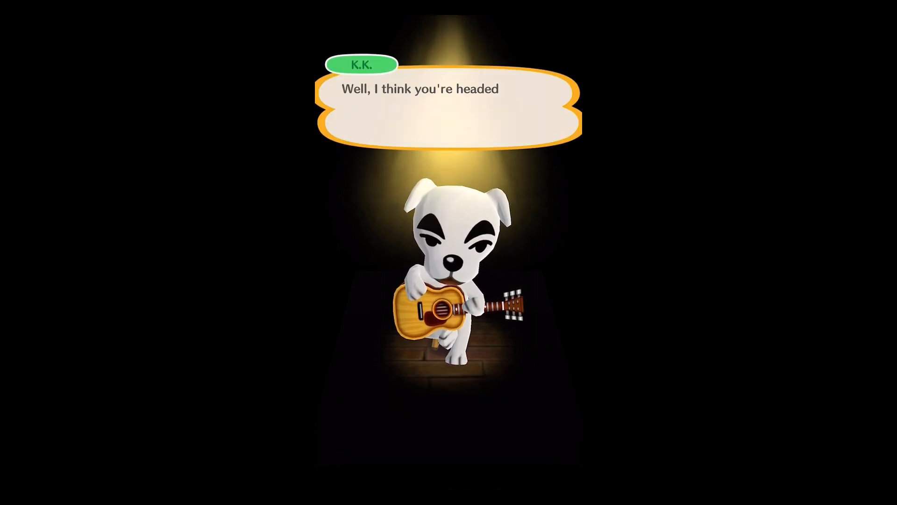
Step: Advance K.K. Slider's opening dialogue to the Create Your Character notice
{"action": "left_click", "coordinate": [448, 107]}
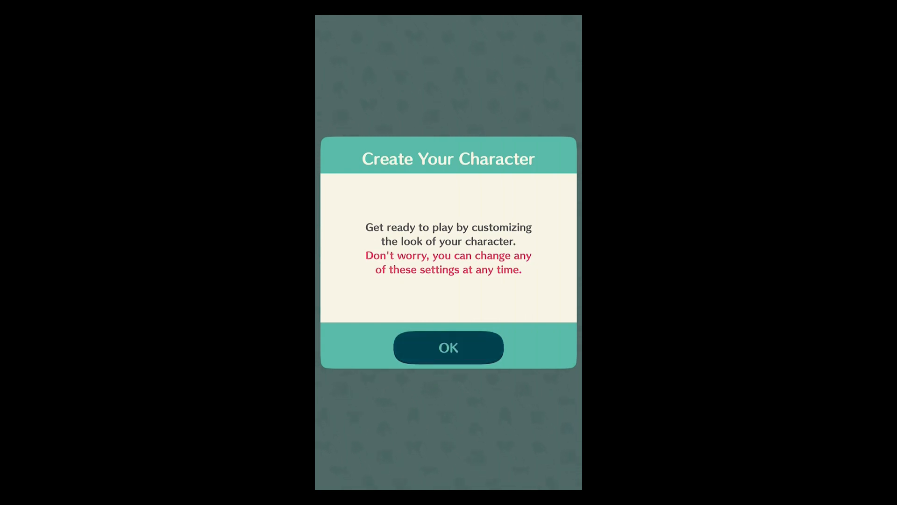
Step: Choose the short cropped hairstyle and try several eye styles
{"action": "left_click", "coordinate": [448, 348]}
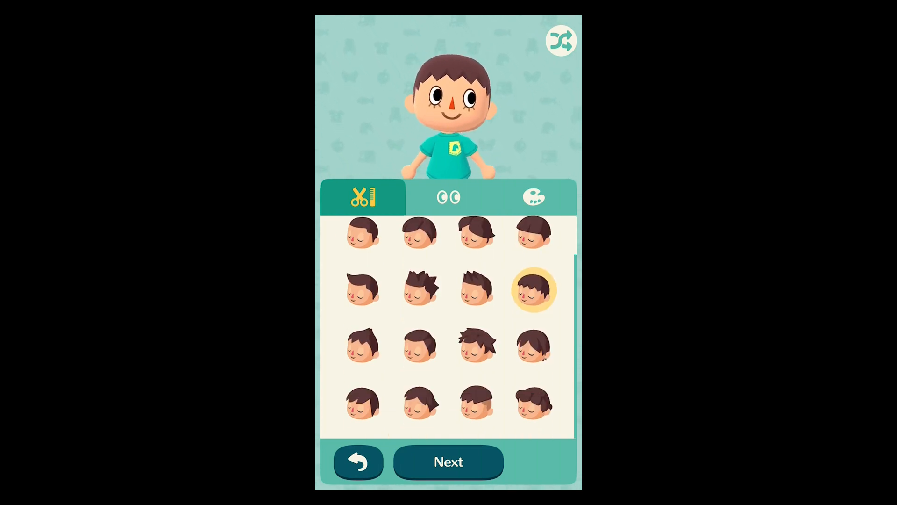
{"action": "left_click", "coordinate": [362, 231]}
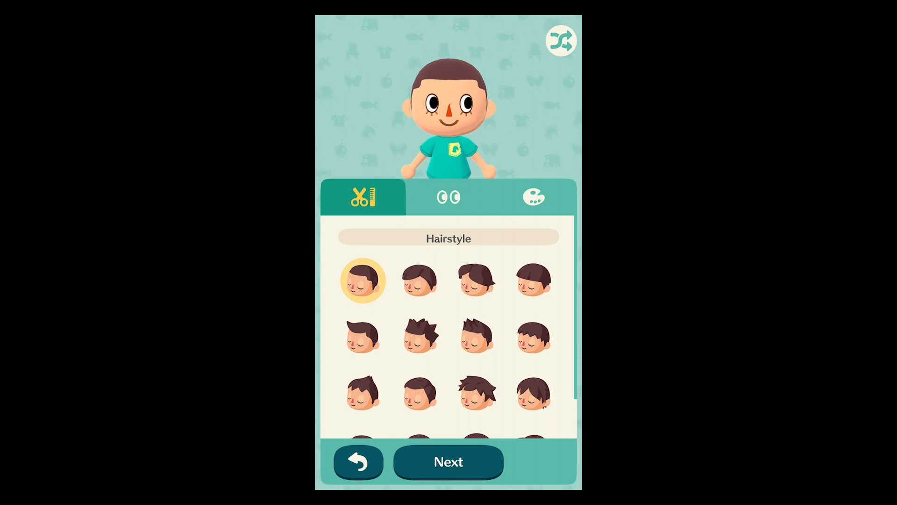
{"action": "left_click", "coordinate": [448, 197]}
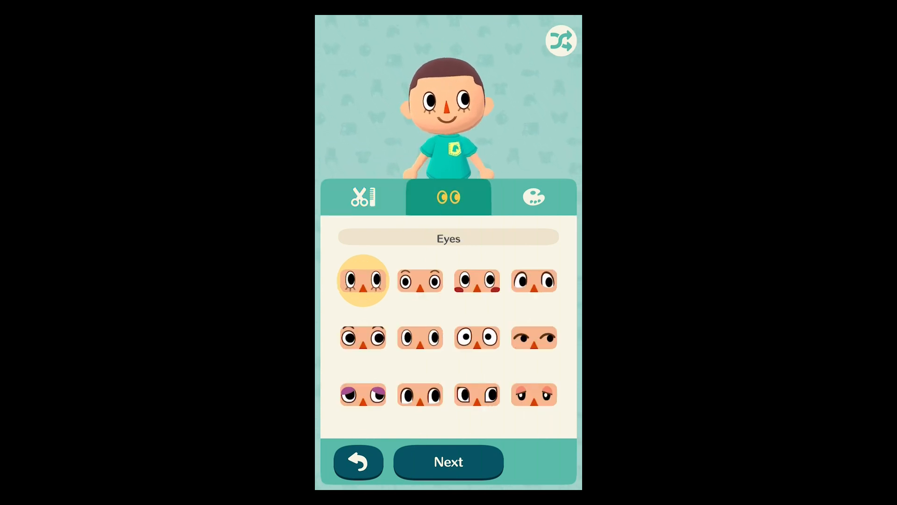
{"action": "left_click", "coordinate": [534, 338]}
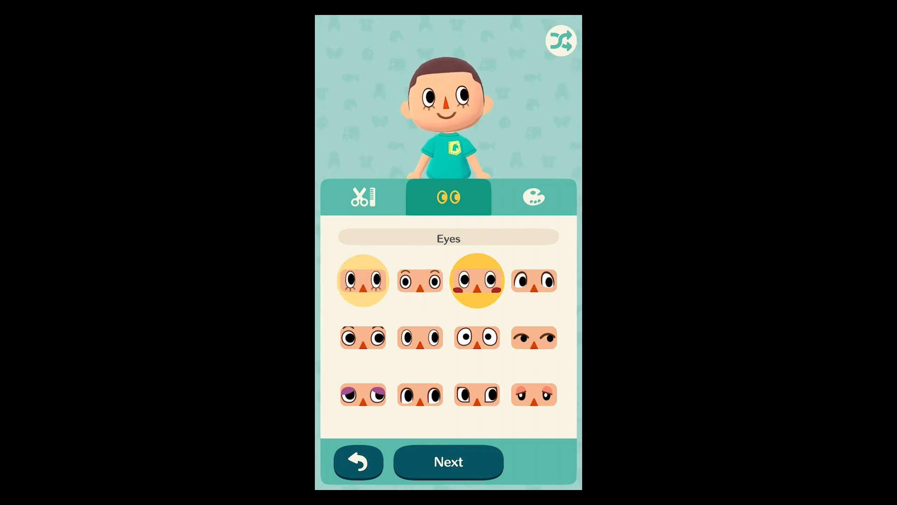
{"action": "left_click", "coordinate": [419, 337]}
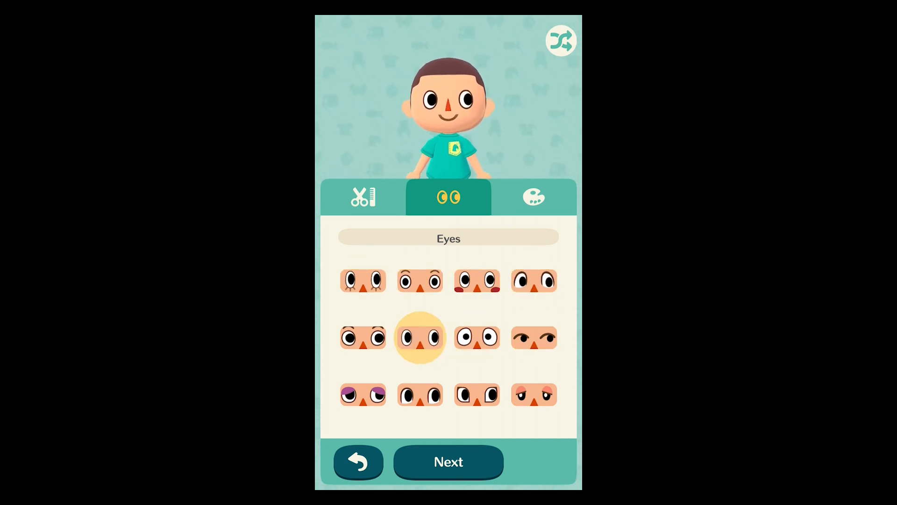
{"action": "left_click", "coordinate": [534, 280]}
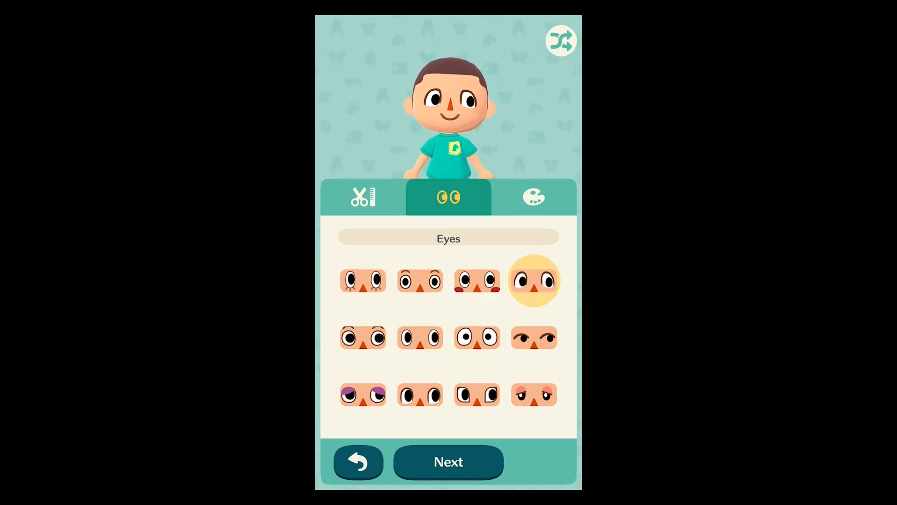
{"action": "left_click", "coordinate": [476, 337]}
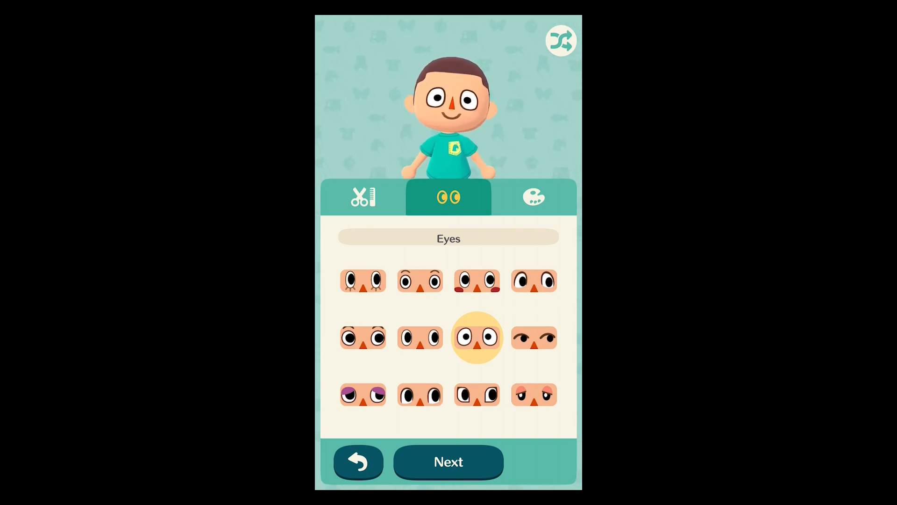
{"action": "left_click", "coordinate": [533, 338]}
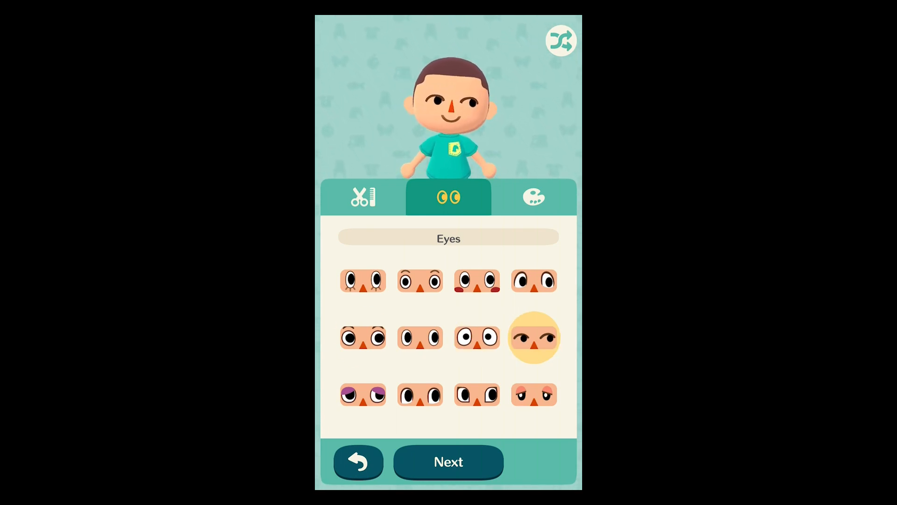
Step: Make the hair dark green and settle on the eyes with lashes
{"action": "left_click", "coordinate": [534, 197]}
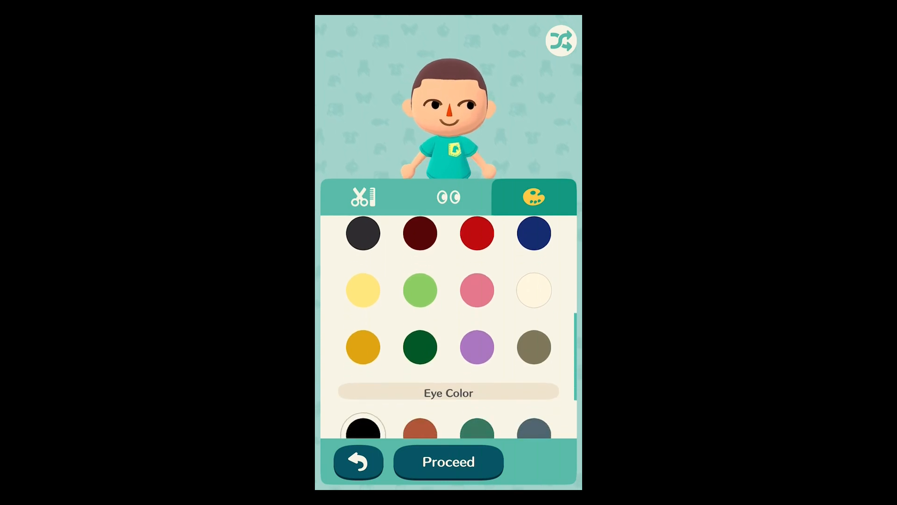
{"action": "left_click", "coordinate": [420, 348]}
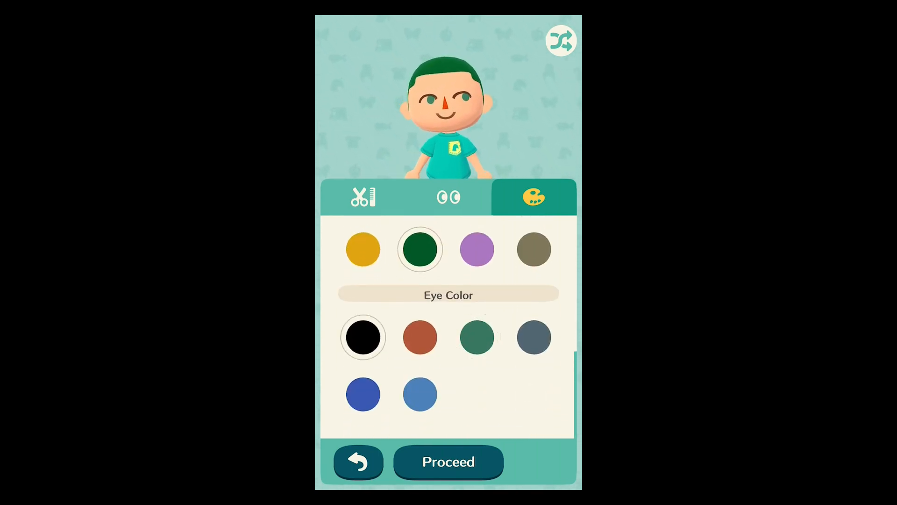
{"action": "left_click", "coordinate": [447, 197]}
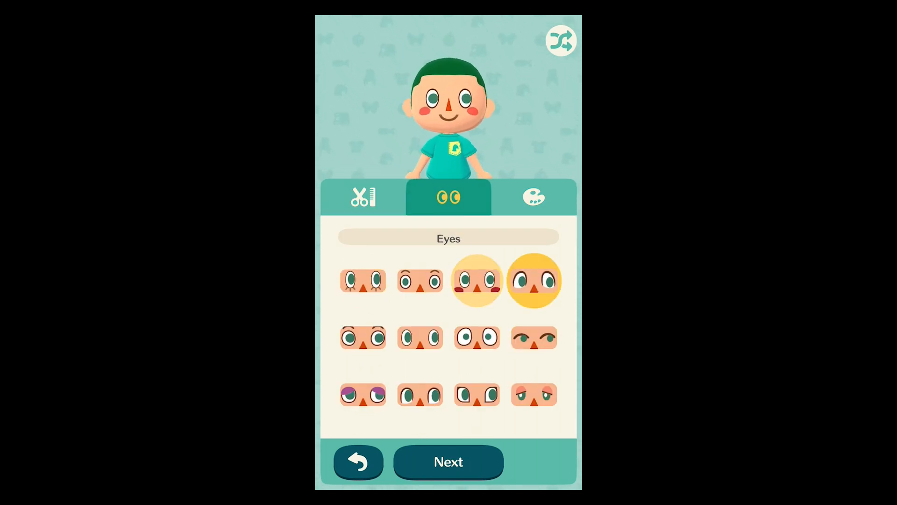
{"action": "left_click", "coordinate": [476, 280]}
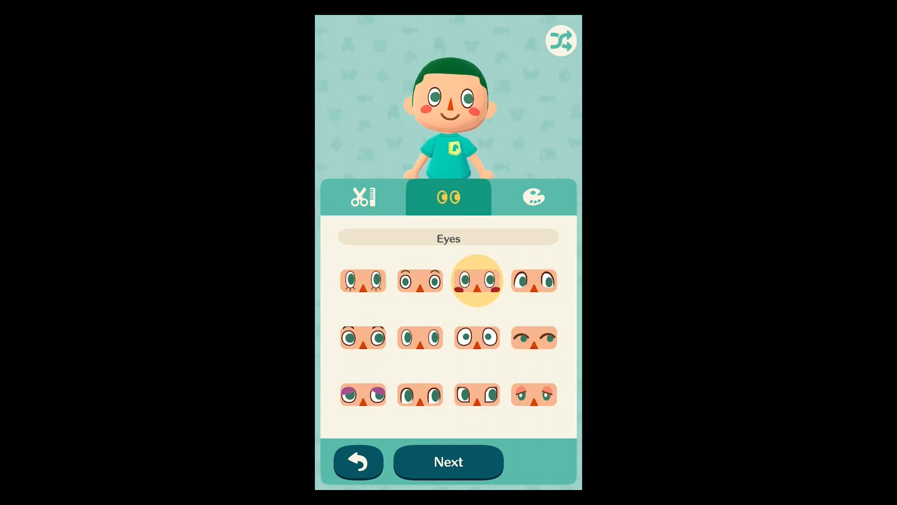
{"action": "left_click", "coordinate": [362, 337]}
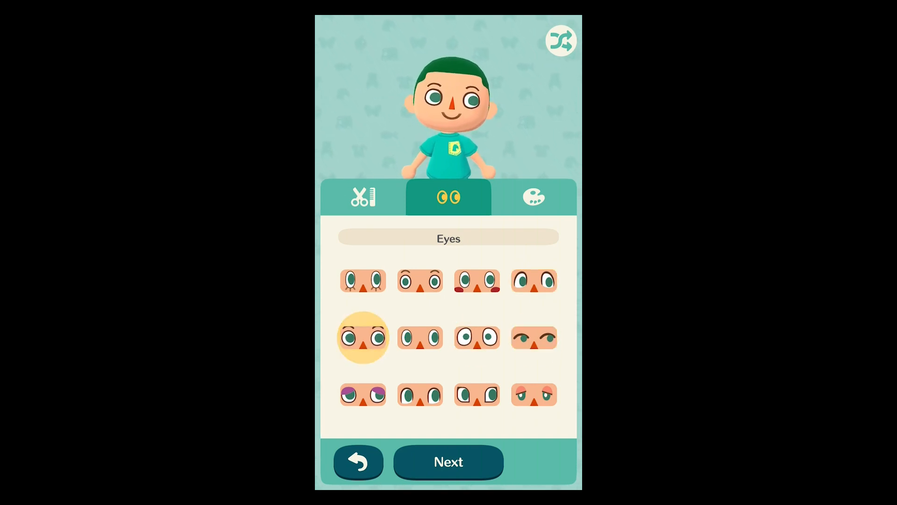
{"action": "left_click", "coordinate": [361, 280]}
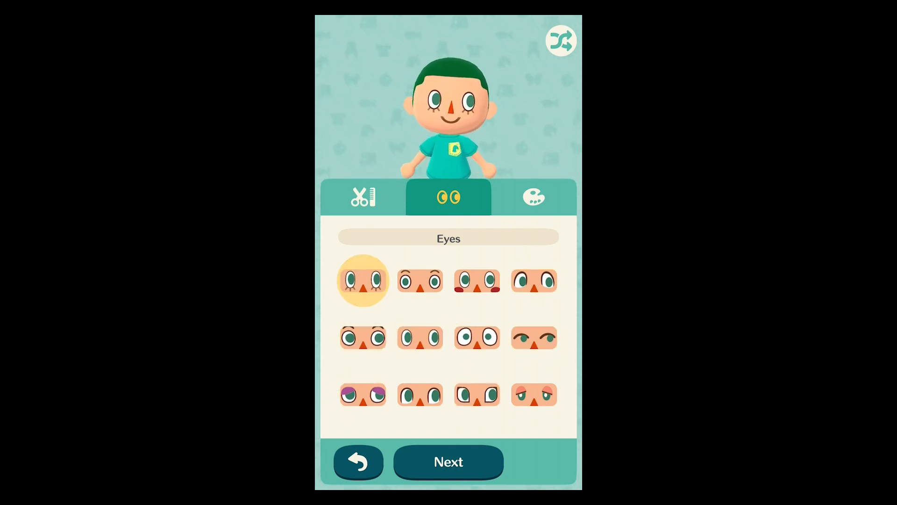
Step: Make the eyes green and finish creating the character
{"action": "left_click", "coordinate": [476, 394]}
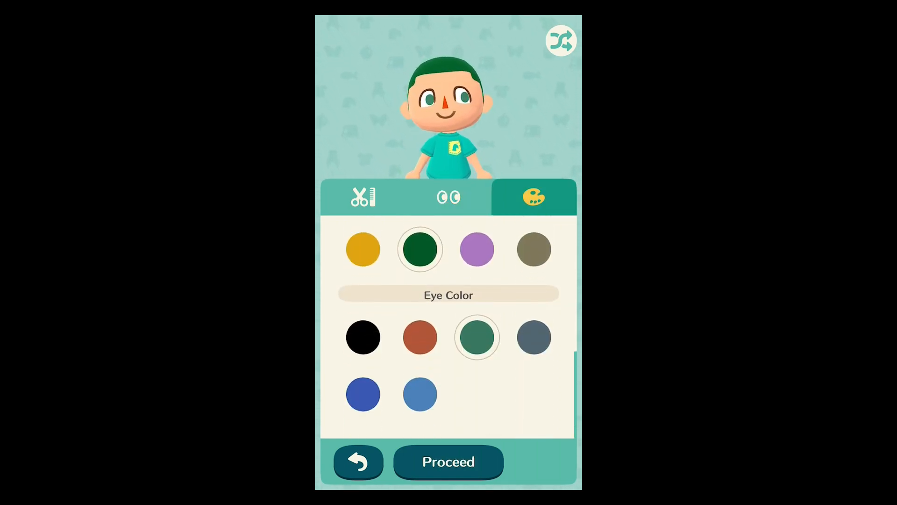
{"action": "scroll", "scroll_direction": "up", "scroll_amount": 3}
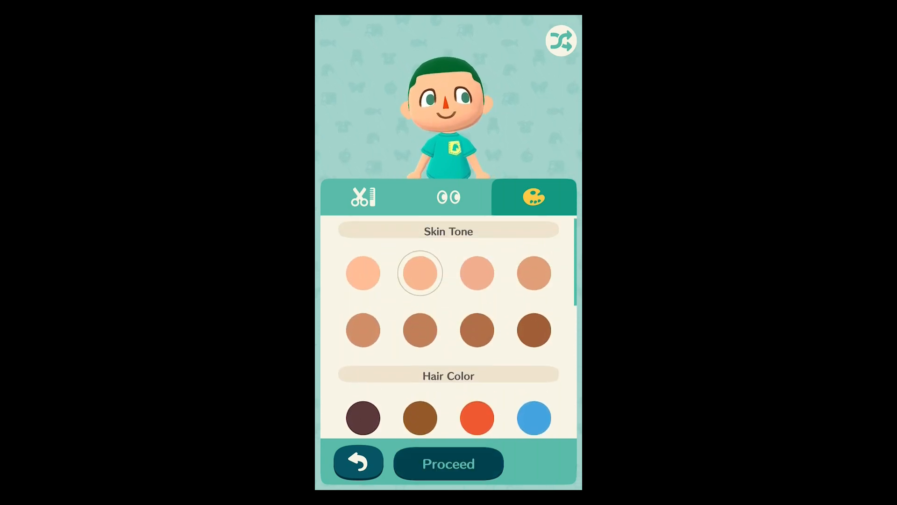
{"action": "left_click", "coordinate": [447, 463]}
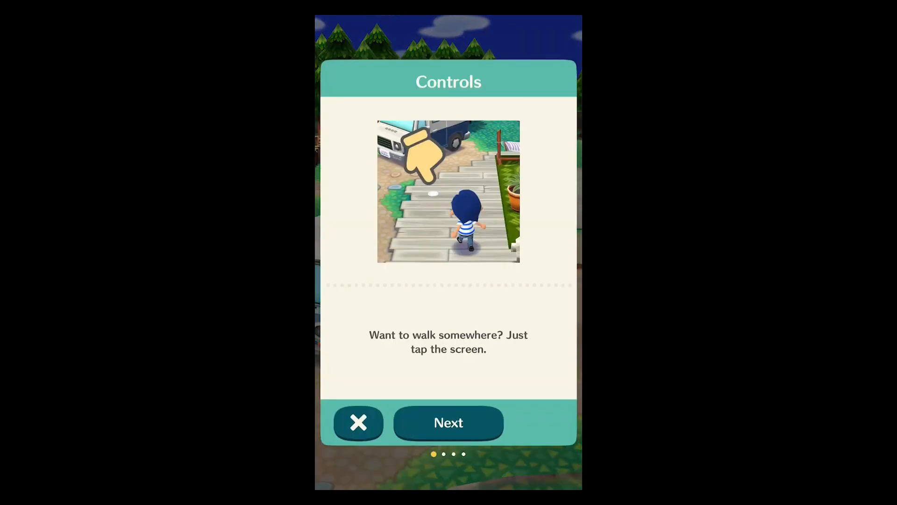
Step: Page through the Controls tips and close the tutorial
{"action": "left_click", "coordinate": [448, 422]}
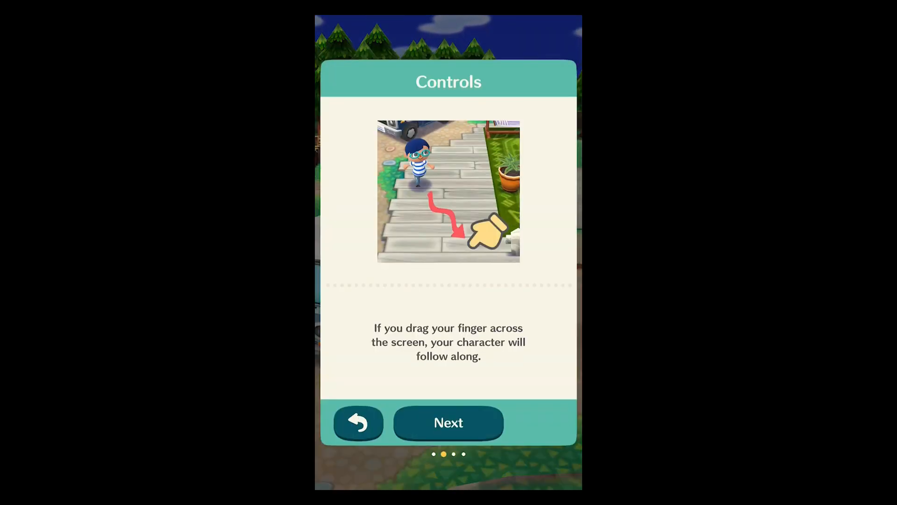
{"action": "left_click", "coordinate": [448, 422]}
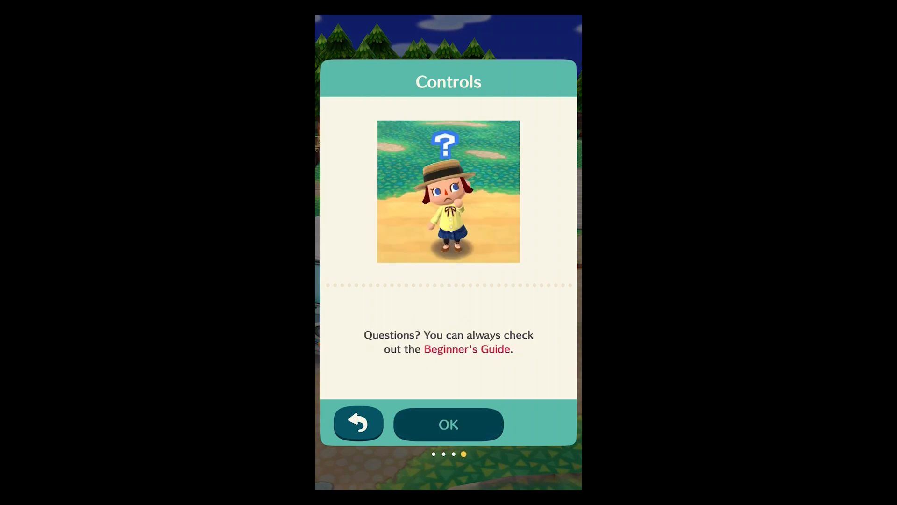
{"action": "left_click", "coordinate": [449, 424]}
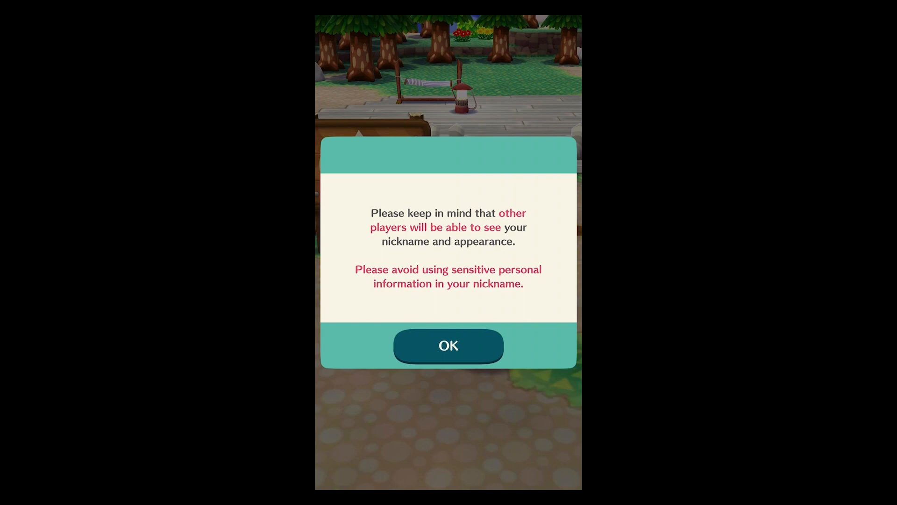
Step: Accept the nickname visibility notice and confirm the name with "That's me!"
{"action": "left_click", "coordinate": [448, 346]}
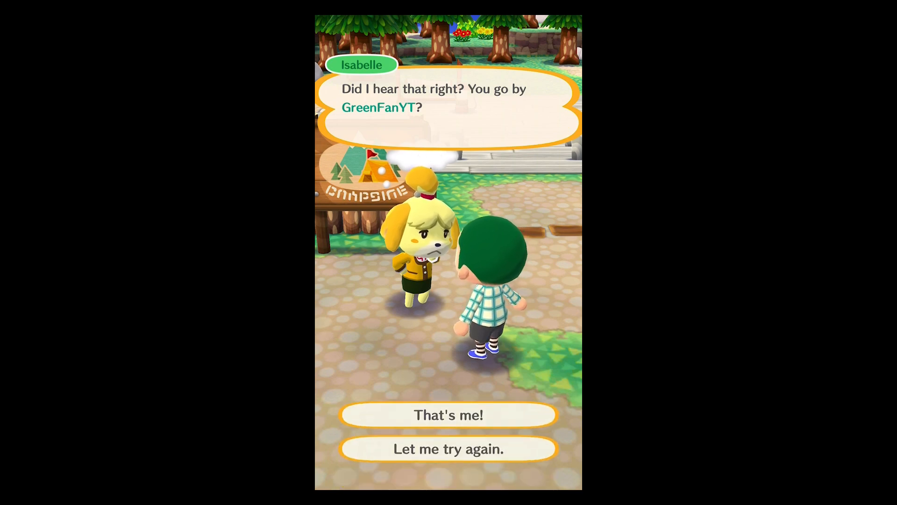
{"action": "left_click", "coordinate": [448, 414]}
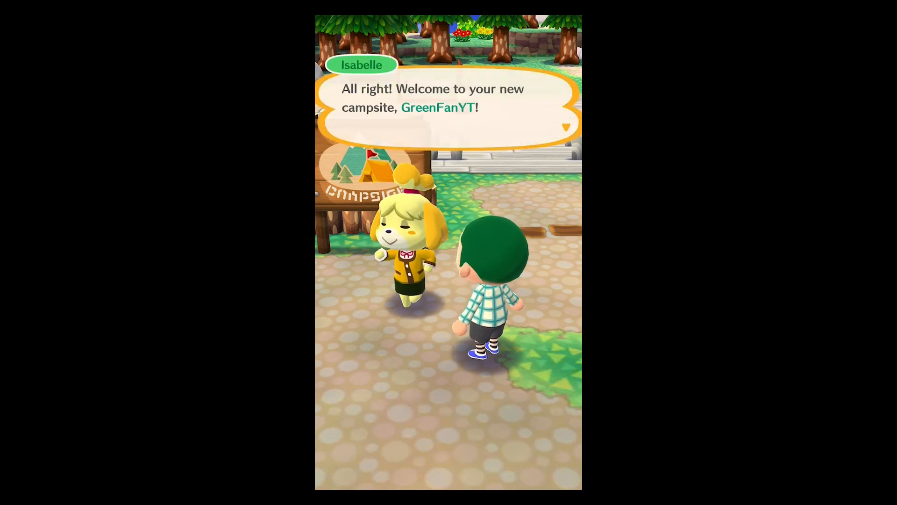
{"action": "left_click", "coordinate": [448, 111]}
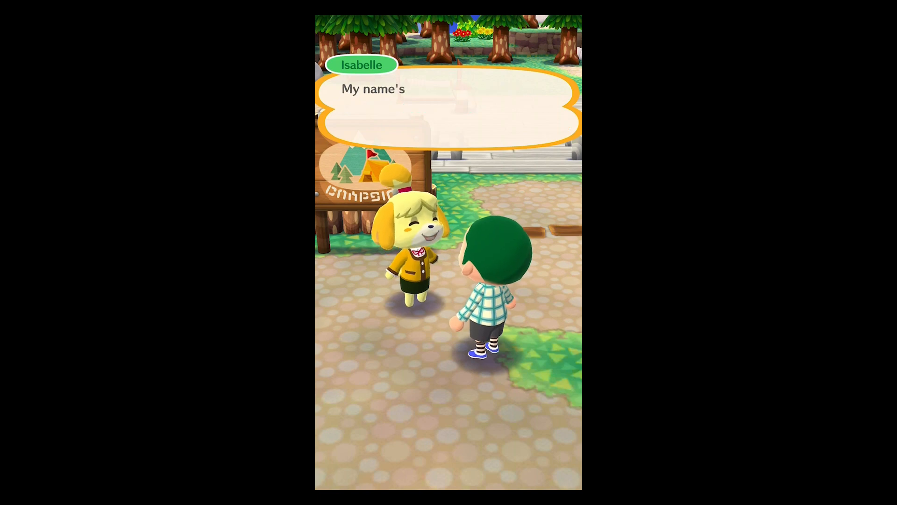
Step: Advance Isabelle's welcome and amenities explanation
{"action": "left_click", "coordinate": [447, 108]}
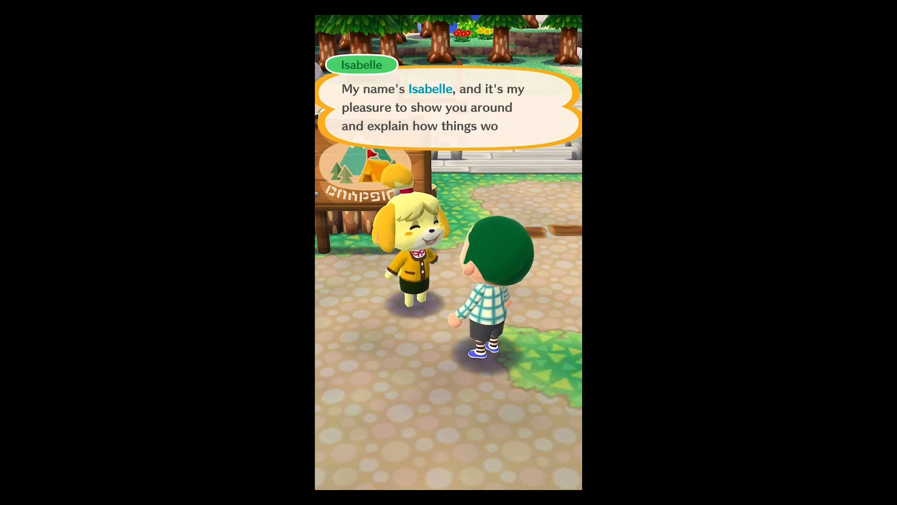
{"action": "left_click", "coordinate": [448, 108]}
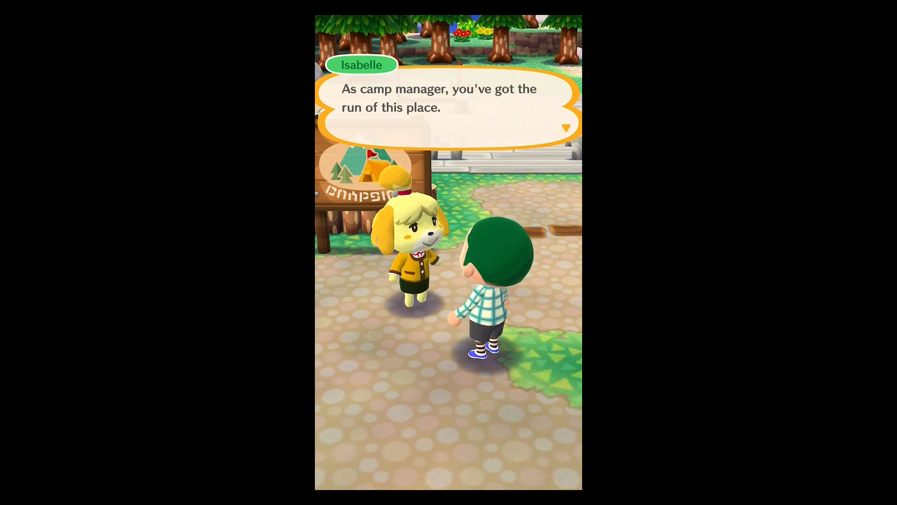
{"action": "left_click", "coordinate": [447, 108]}
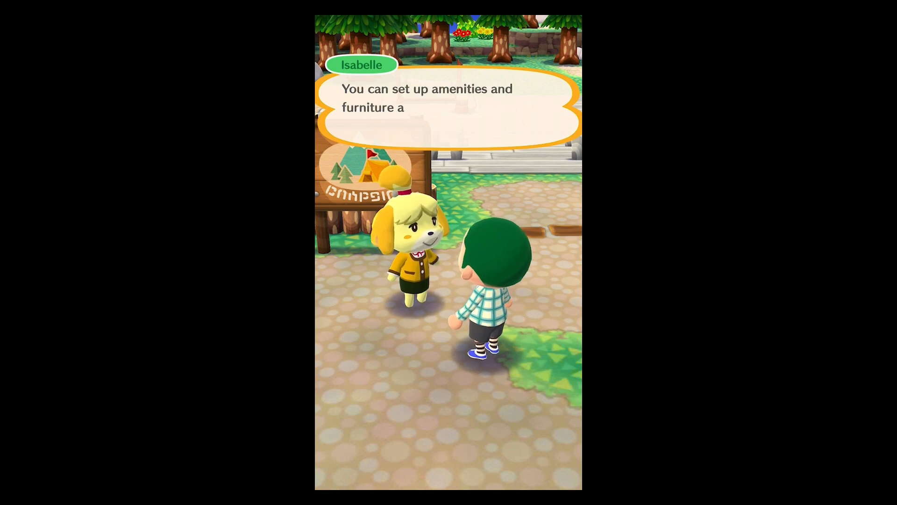
{"action": "left_click", "coordinate": [448, 106]}
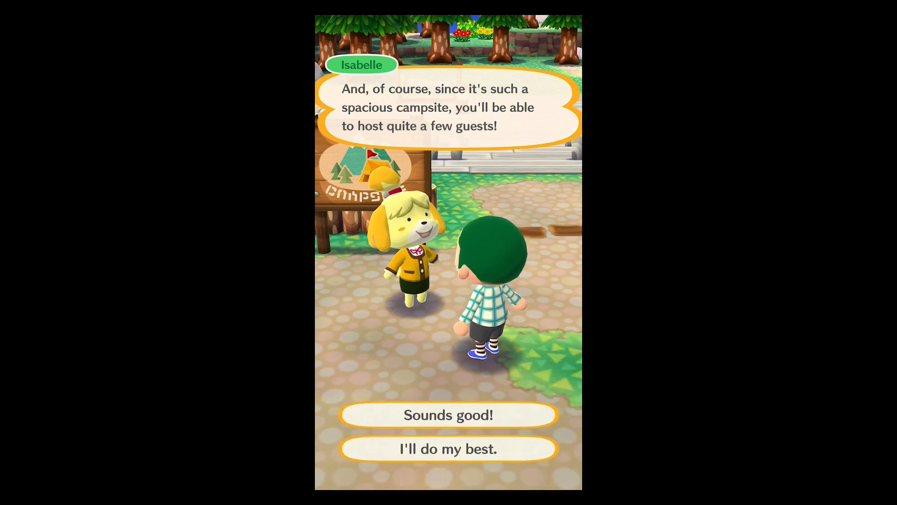
Step: Reply to Isabelle, decline the Cool theme as not my style and pick another campsite theme
{"action": "left_click", "coordinate": [449, 413]}
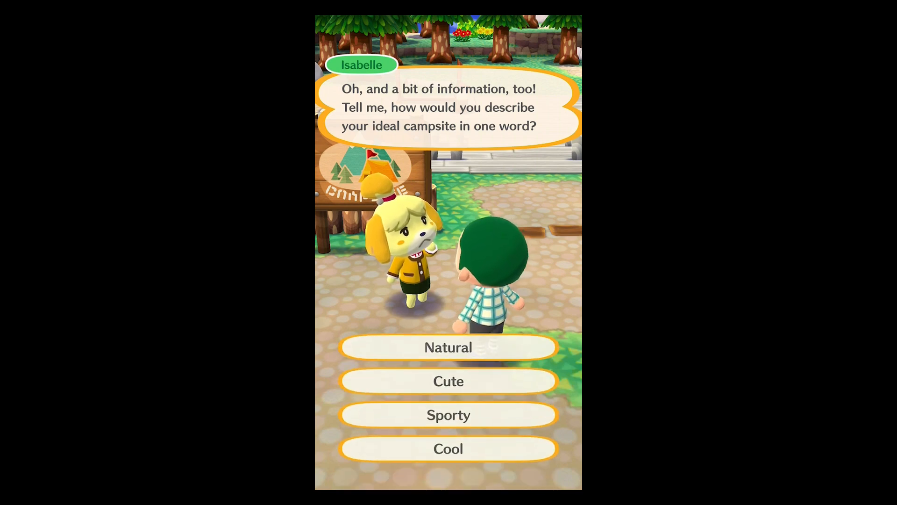
{"action": "left_click", "coordinate": [448, 449]}
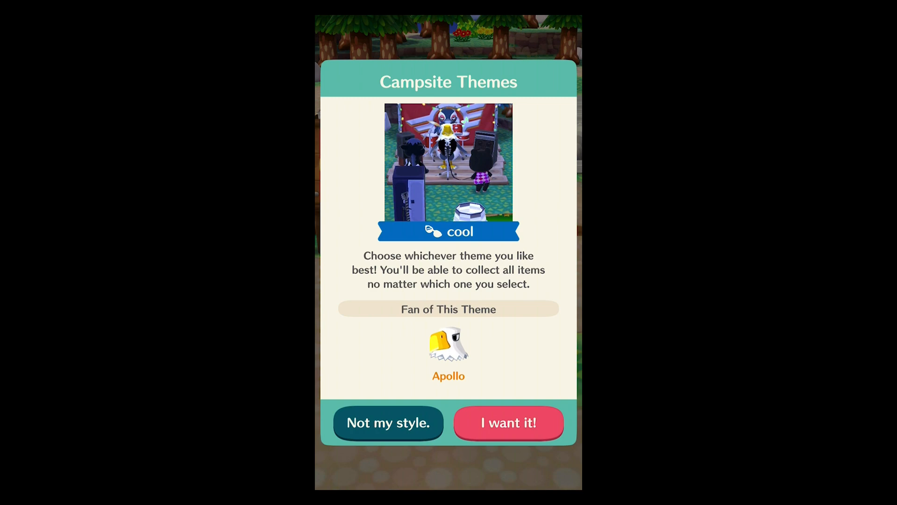
{"action": "left_click", "coordinate": [388, 422]}
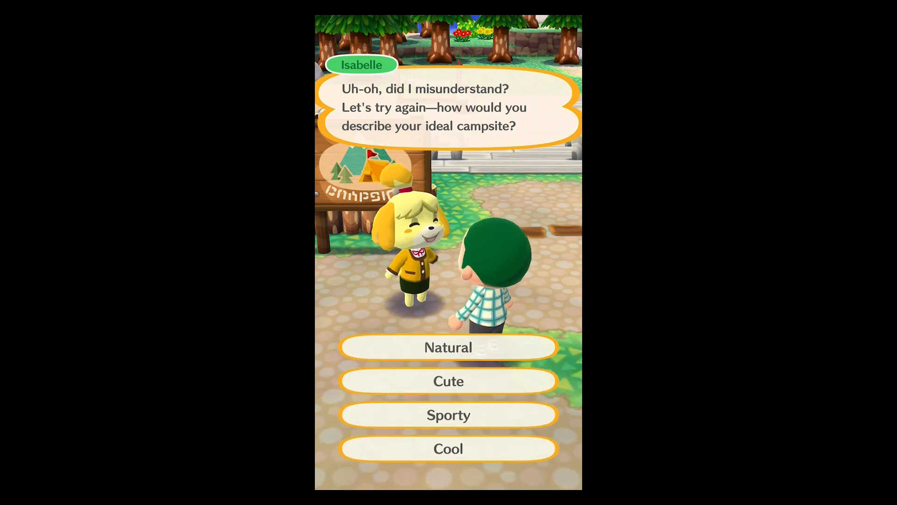
{"action": "left_click", "coordinate": [448, 347]}
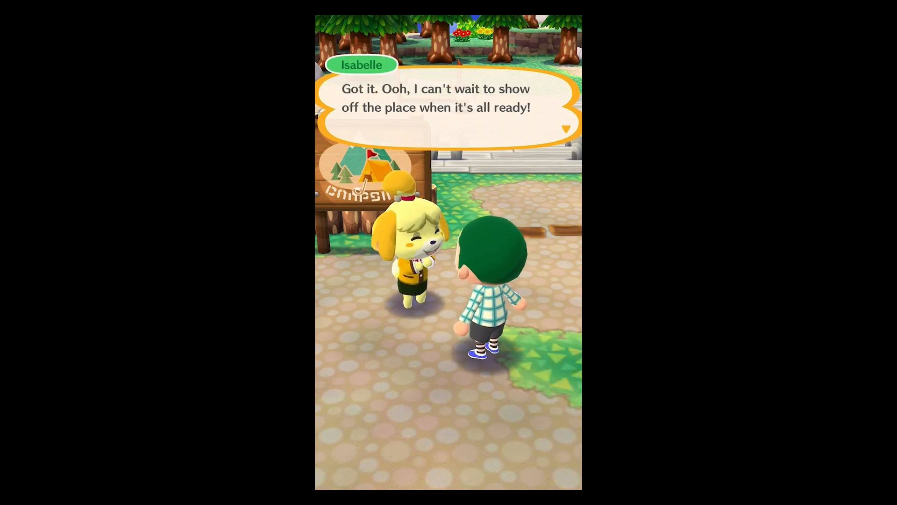
Step: Hear Isabelle's advice about Breezy Hollow and trading materials
{"action": "left_click", "coordinate": [448, 108]}
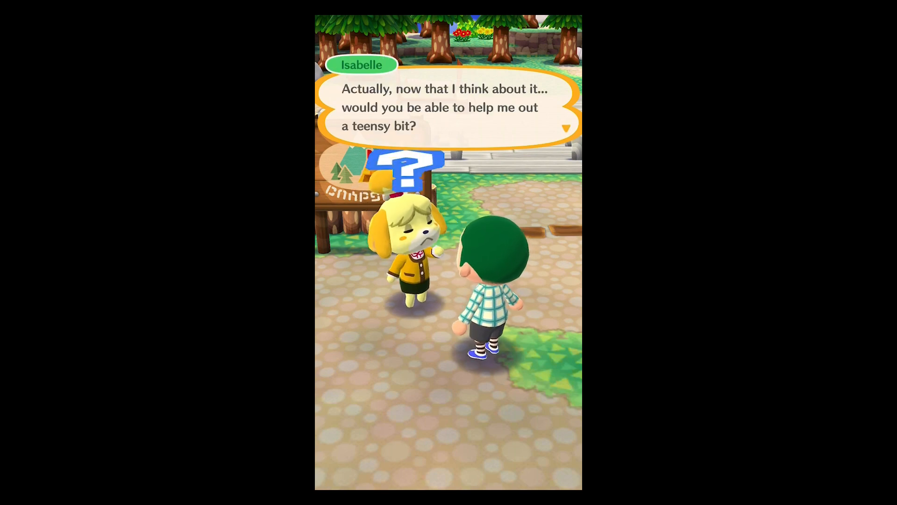
{"action": "left_click", "coordinate": [448, 108]}
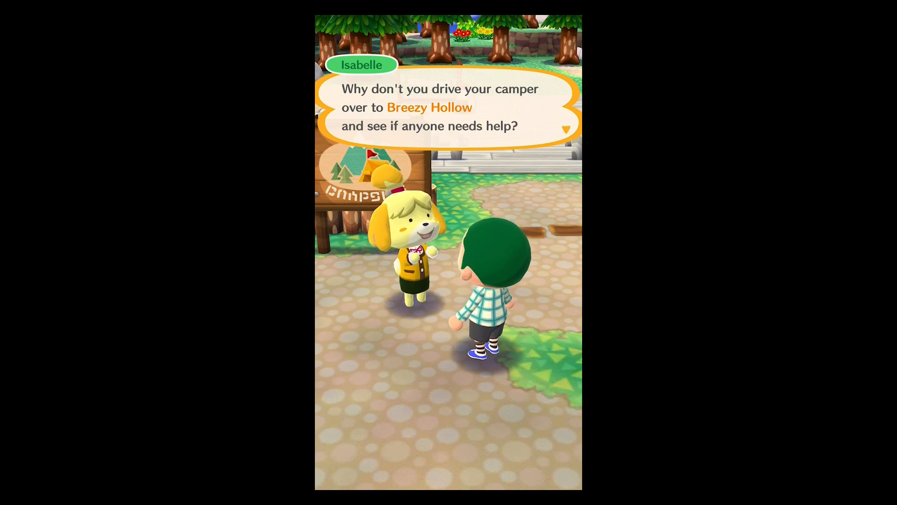
{"action": "left_click", "coordinate": [447, 109]}
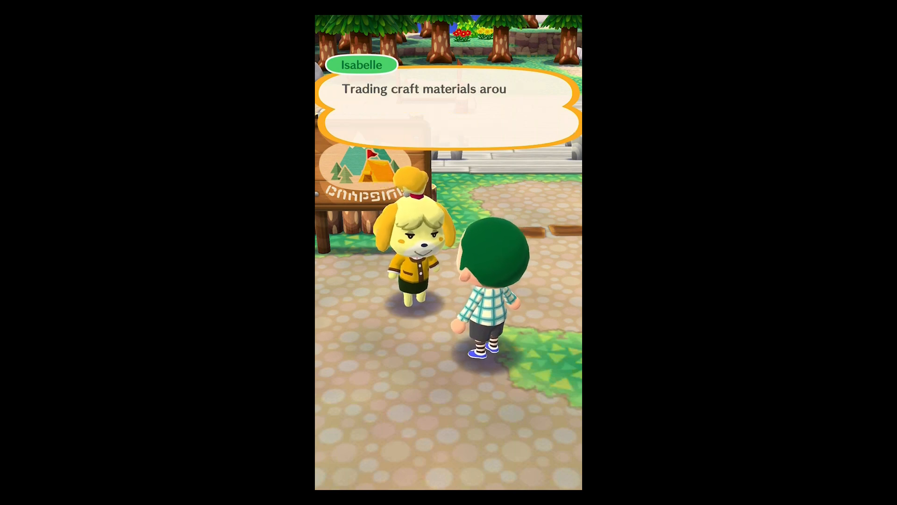
{"action": "left_click", "coordinate": [447, 106]}
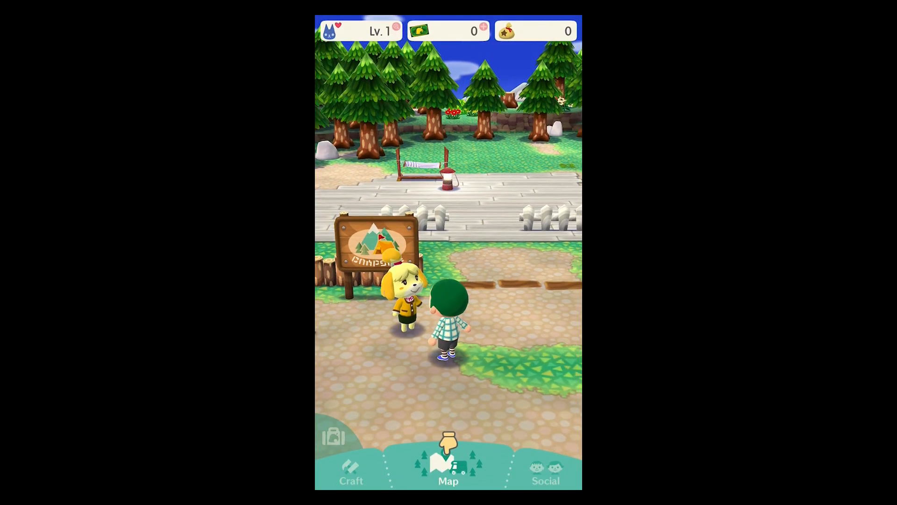
Step: Select Breezy Hollow on the map and drive the camper there
{"action": "left_click", "coordinate": [448, 464]}
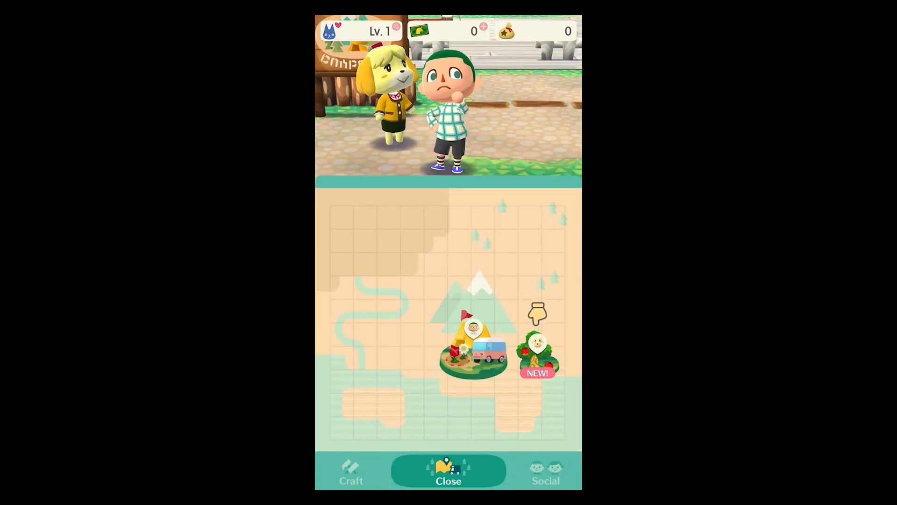
{"action": "left_click", "coordinate": [537, 343]}
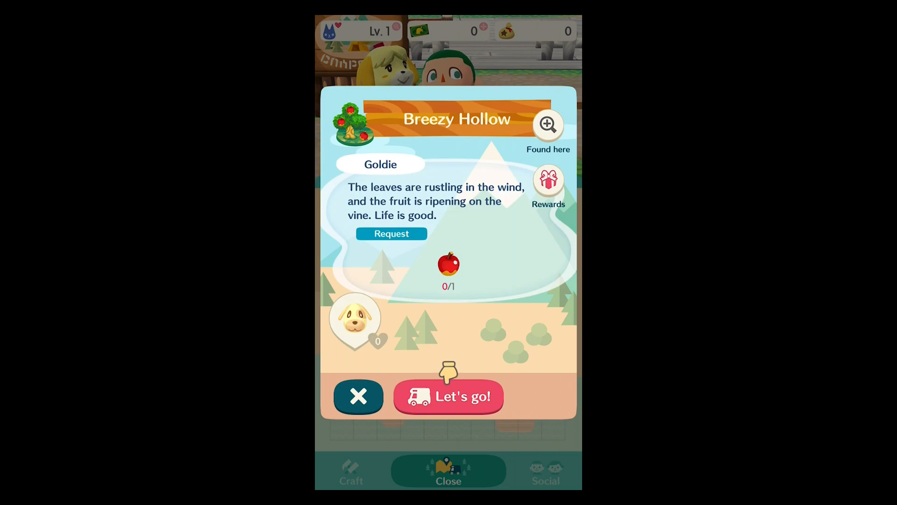
{"action": "left_click", "coordinate": [448, 396]}
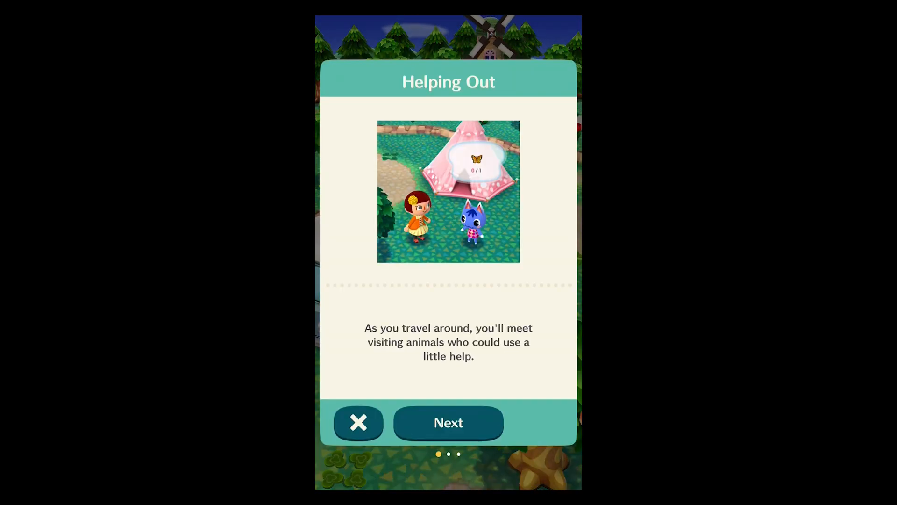
Step: Read and dismiss the Helping Out tutorial tips
{"action": "left_click", "coordinate": [447, 423]}
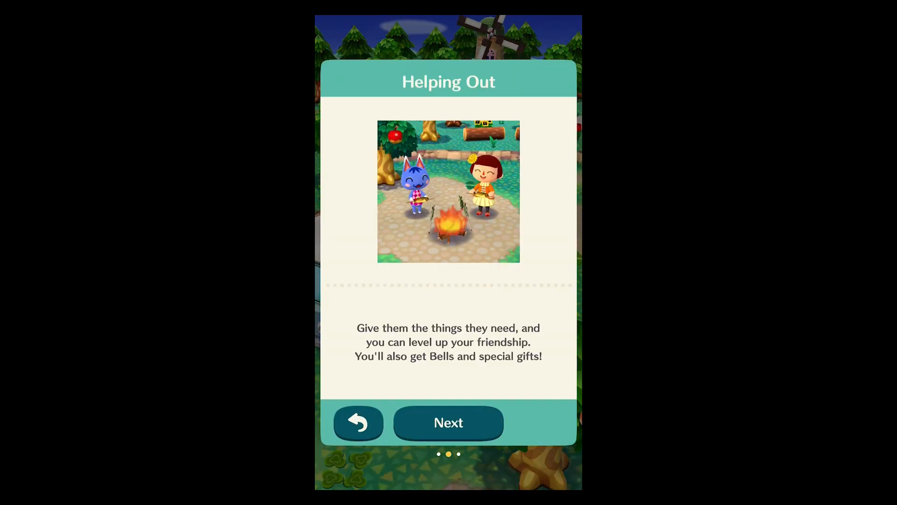
{"action": "left_click", "coordinate": [447, 422]}
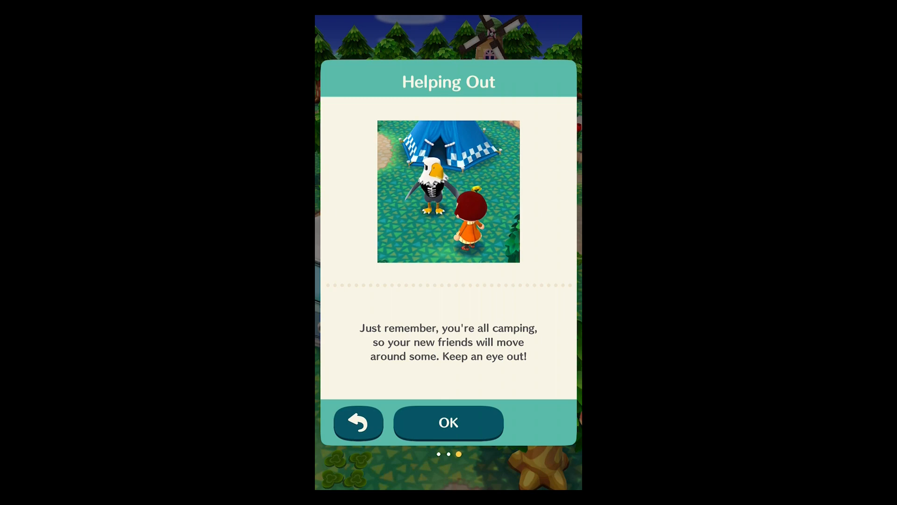
{"action": "left_click", "coordinate": [449, 423]}
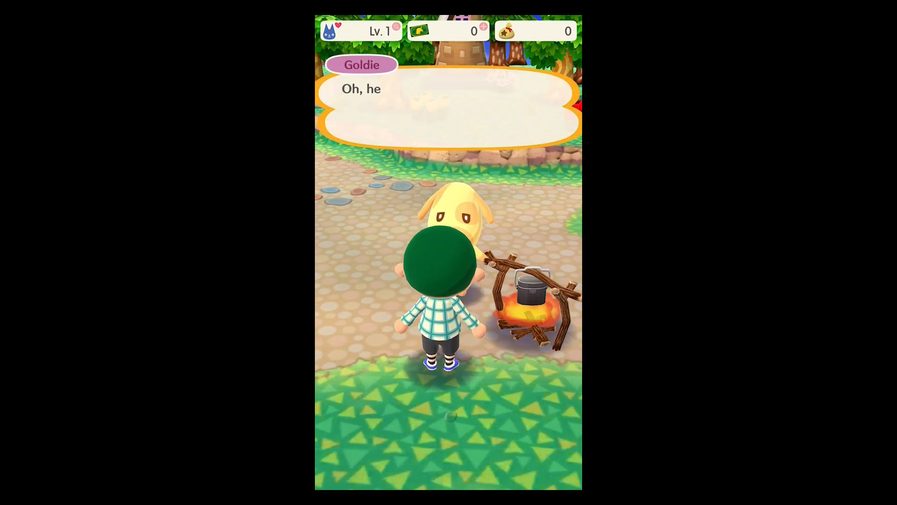
Step: Advance Goldie's greeting and introduction at Breezy Hollow
{"action": "left_click", "coordinate": [448, 105]}
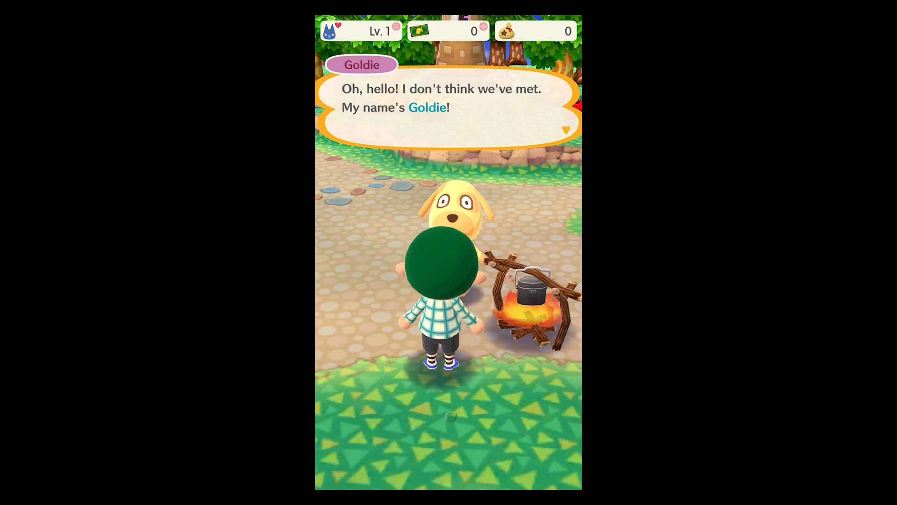
{"action": "left_click", "coordinate": [448, 108]}
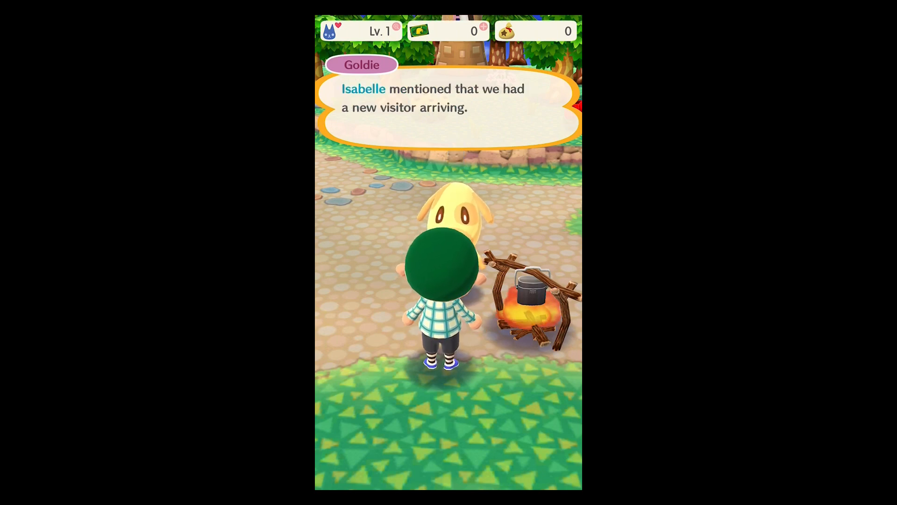
{"action": "left_click", "coordinate": [447, 109]}
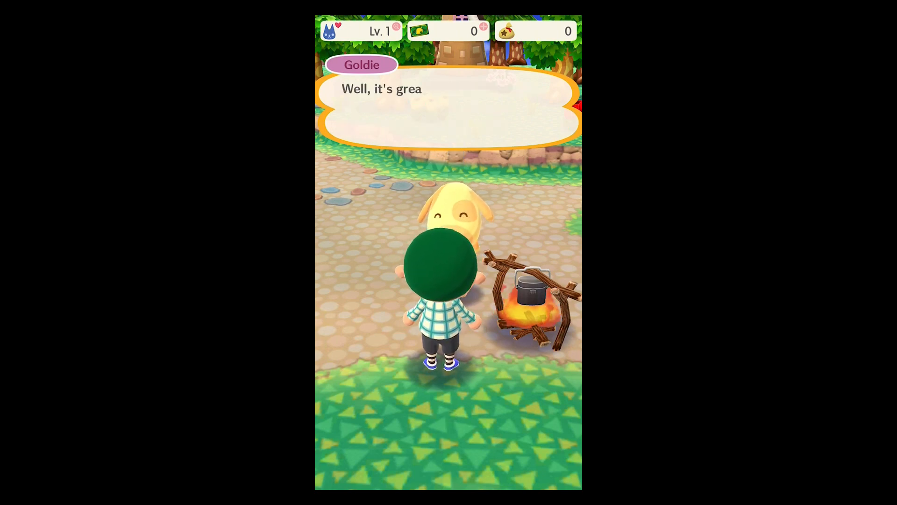
{"action": "left_click", "coordinate": [448, 108]}
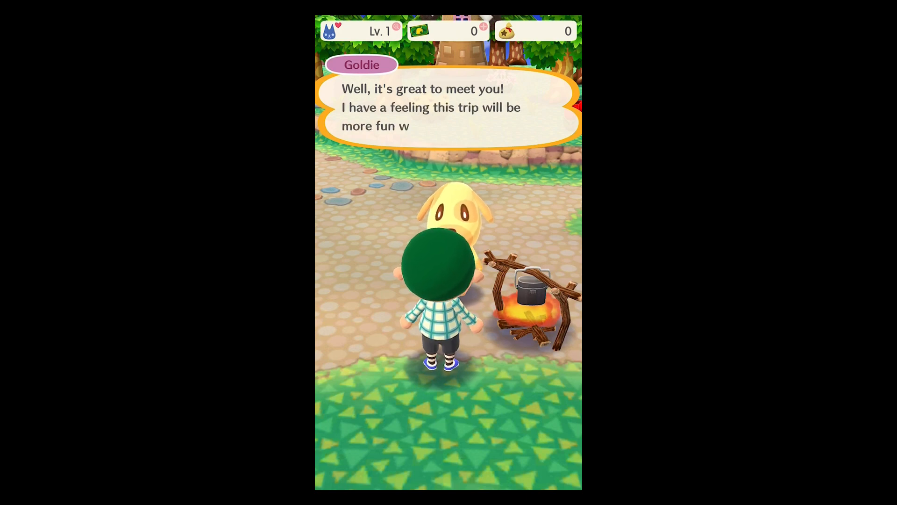
{"action": "left_click", "coordinate": [448, 114]}
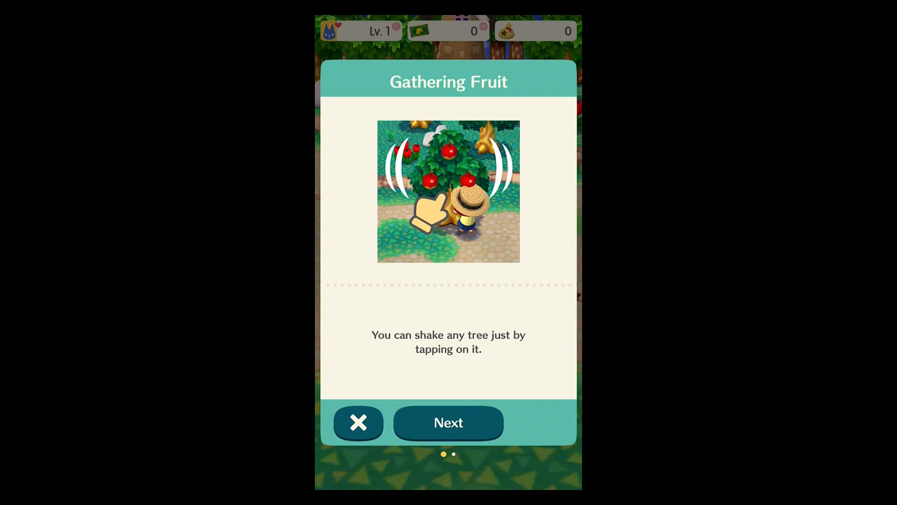
Step: Dismiss the fruit-gathering tip and shake the trees to pick cherries
{"action": "left_click", "coordinate": [358, 423]}
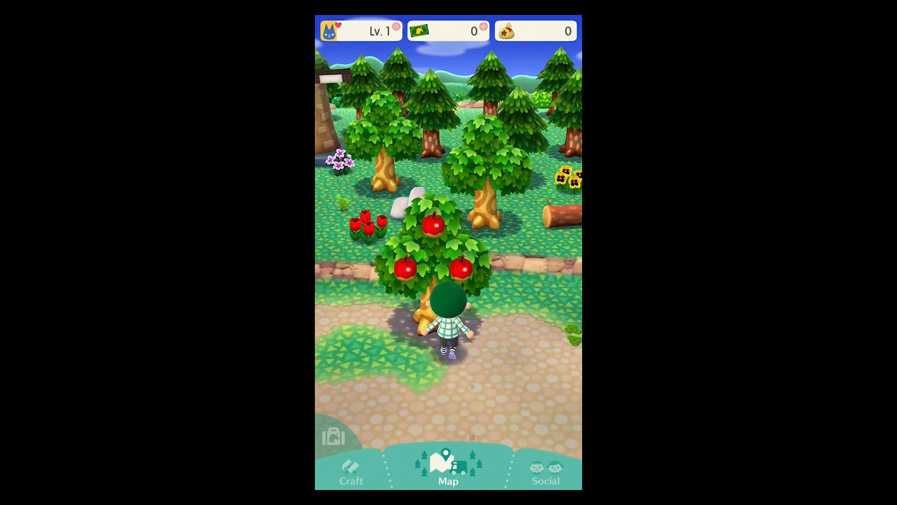
{"action": "left_click", "coordinate": [437, 245]}
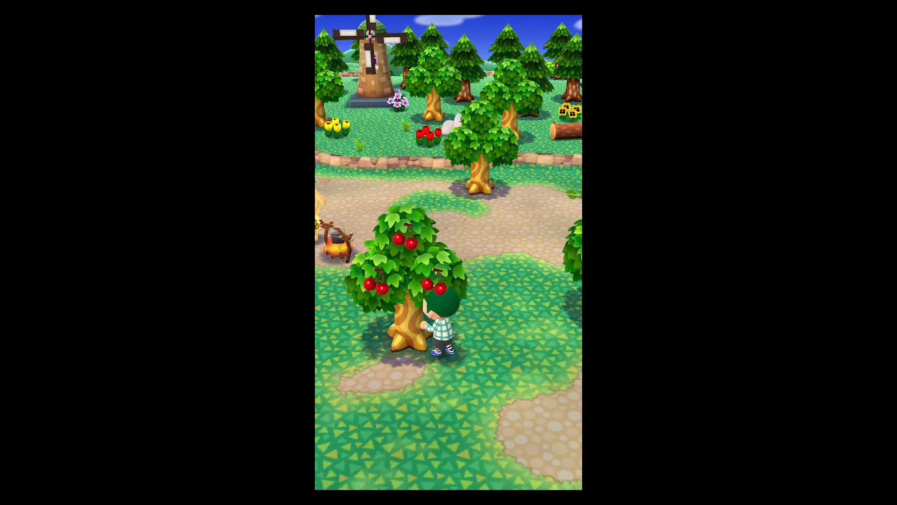
{"action": "left_click", "coordinate": [418, 269]}
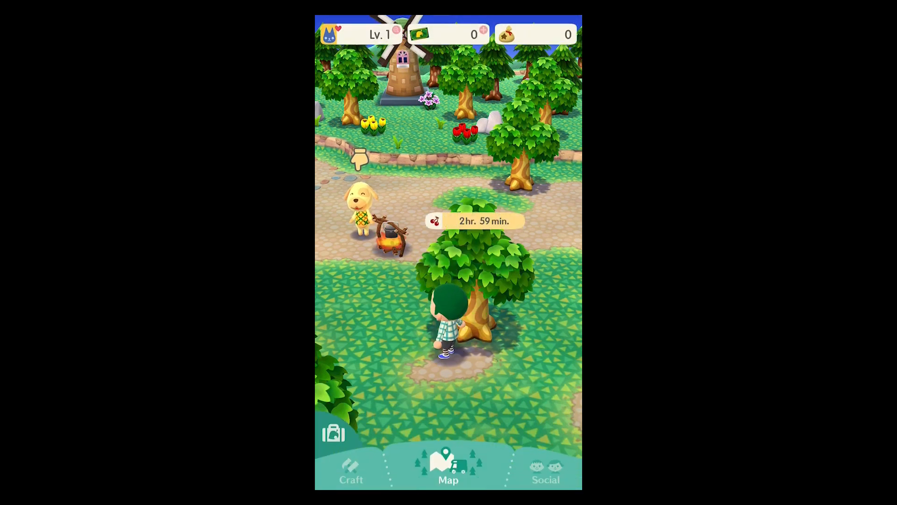
Step: Check the gathered items in the bag, then pick oranges from the orange tree
{"action": "left_click", "coordinate": [333, 433]}
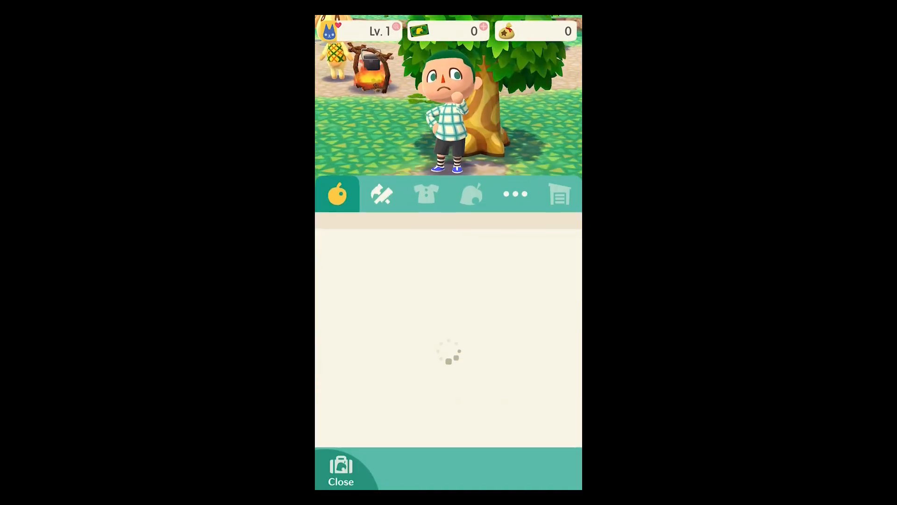
{"action": "left_click", "coordinate": [341, 469]}
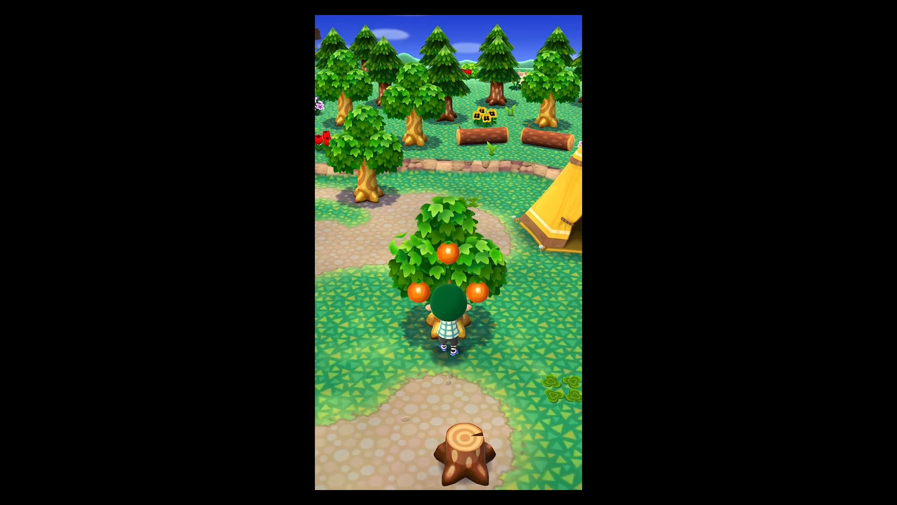
{"action": "left_click", "coordinate": [449, 258]}
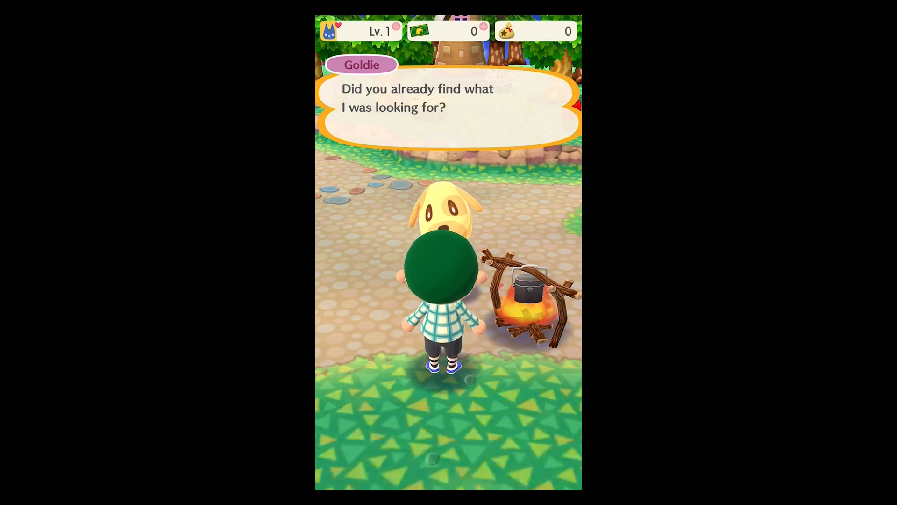
Step: Complete Goldie's first fruit request for 100 Bells and accept her cherry, peach and orange favor
{"action": "left_click", "coordinate": [447, 111]}
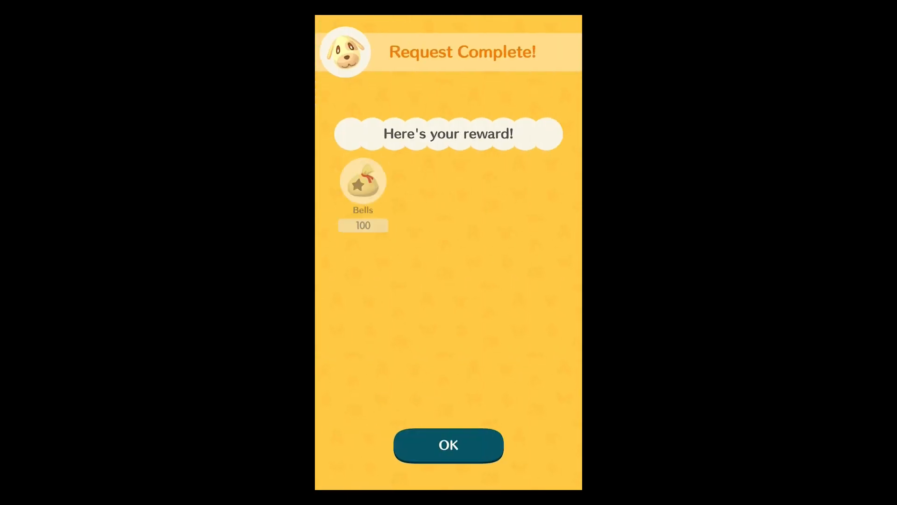
{"action": "left_click", "coordinate": [447, 445]}
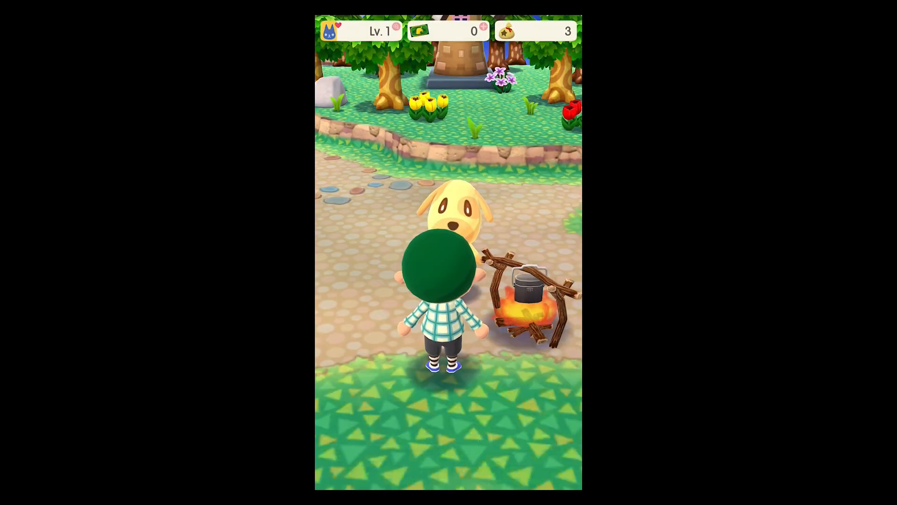
{"action": "left_click", "coordinate": [448, 229]}
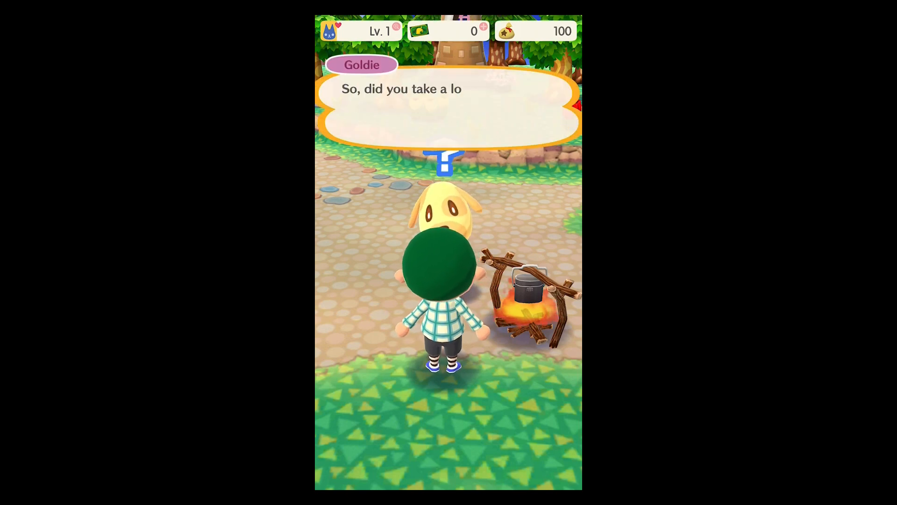
{"action": "left_click", "coordinate": [447, 114]}
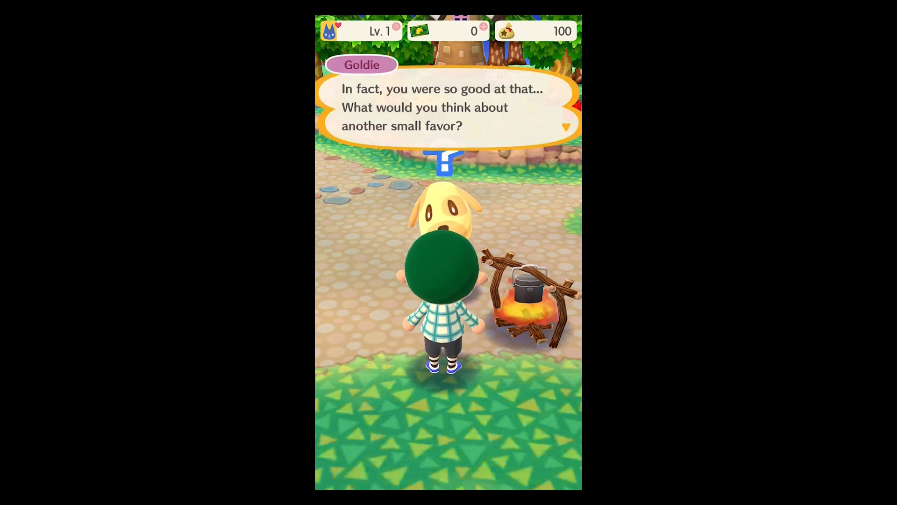
{"action": "left_click", "coordinate": [448, 109]}
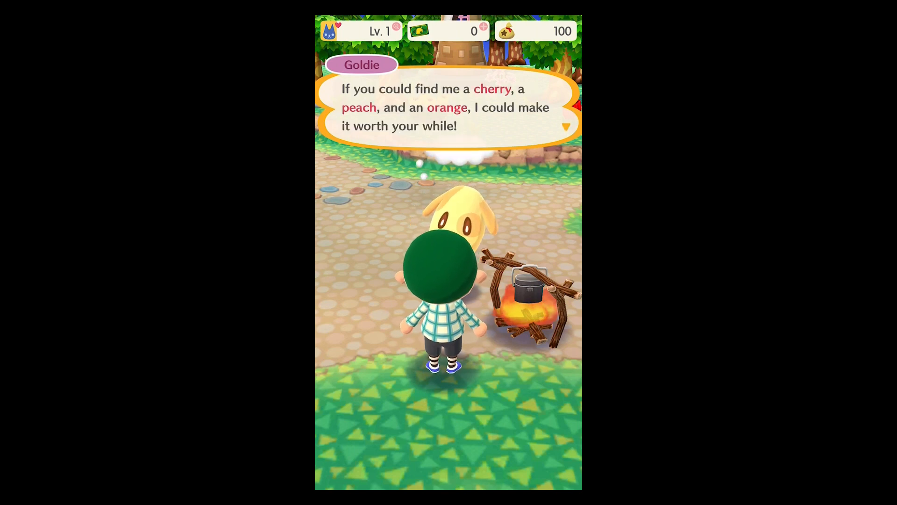
{"action": "left_click", "coordinate": [448, 108]}
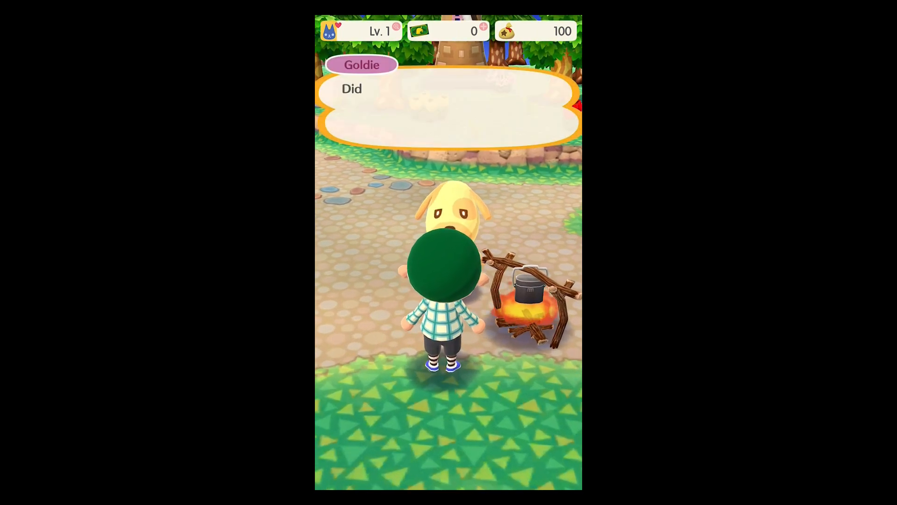
Step: Deliver the three fruits, collect the Bells and cotton reward and reach friendship level 2
{"action": "left_click", "coordinate": [448, 108]}
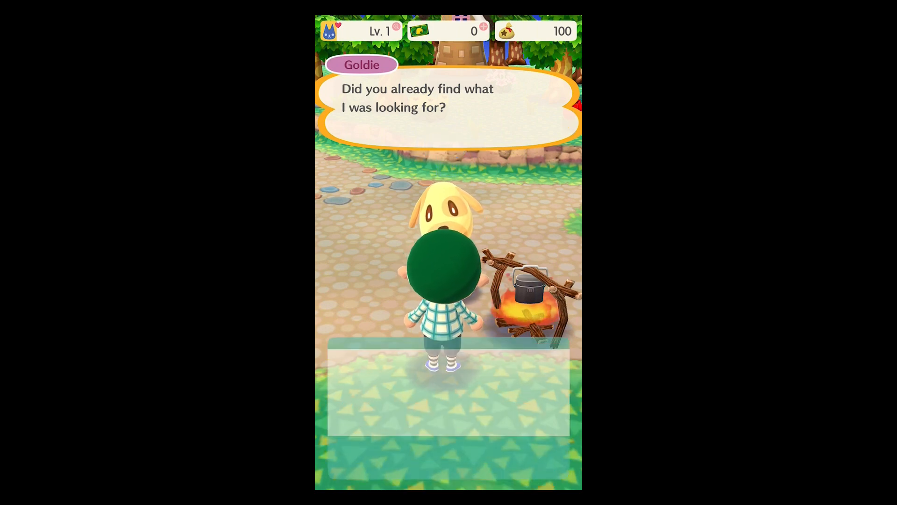
{"action": "left_click", "coordinate": [447, 109]}
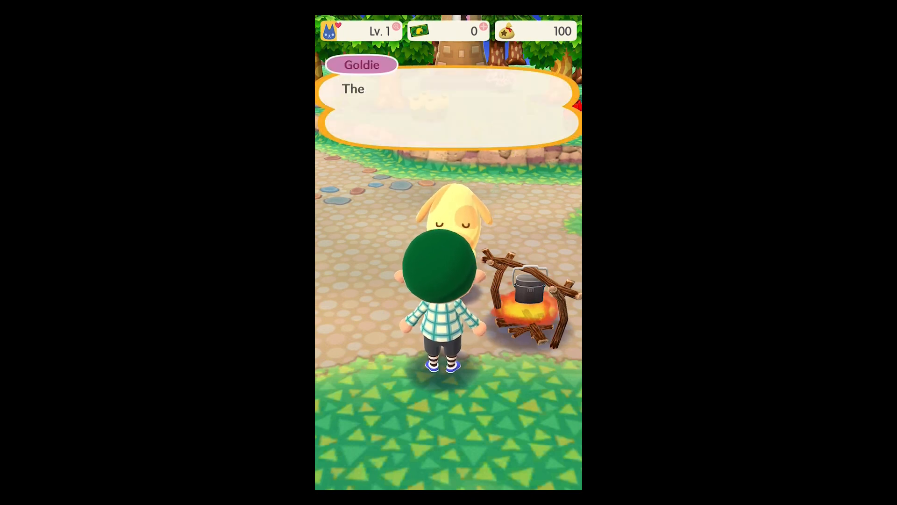
{"action": "left_click", "coordinate": [448, 108]}
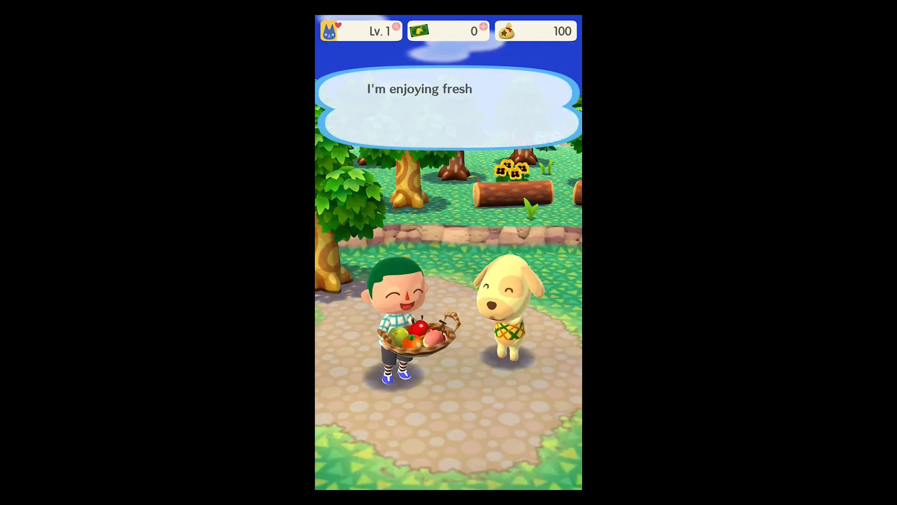
{"action": "left_click", "coordinate": [447, 108]}
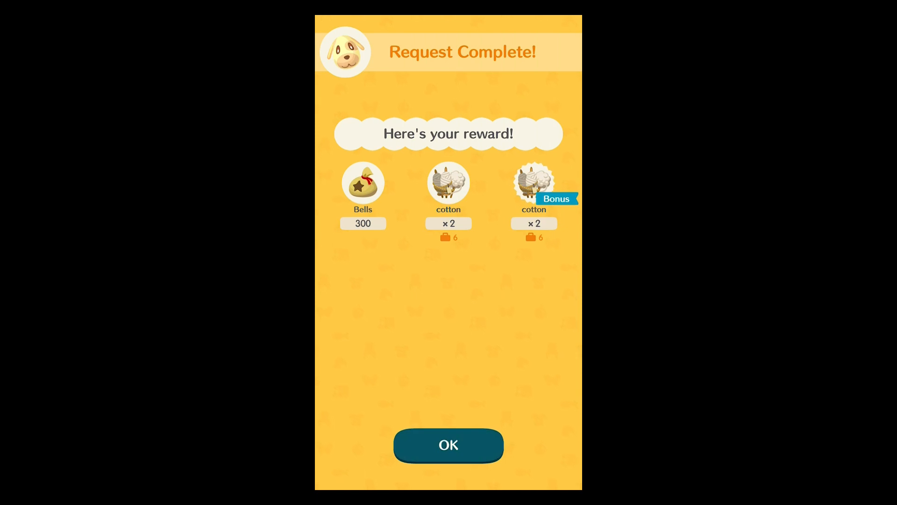
{"action": "left_click", "coordinate": [447, 445]}
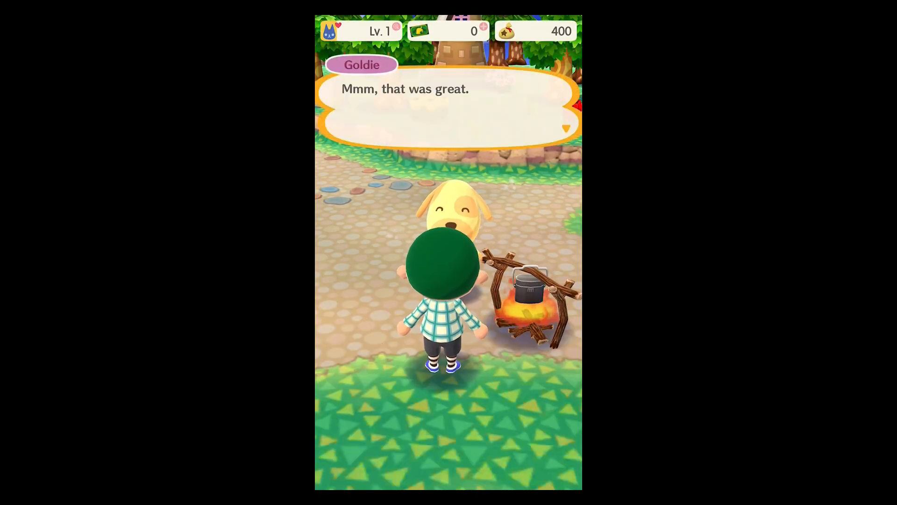
{"action": "left_click", "coordinate": [448, 108]}
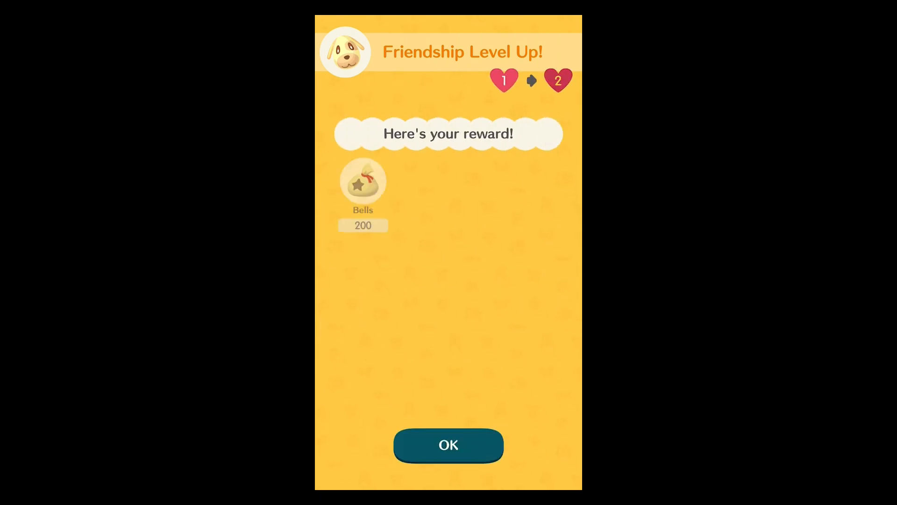
{"action": "left_click", "coordinate": [448, 444]}
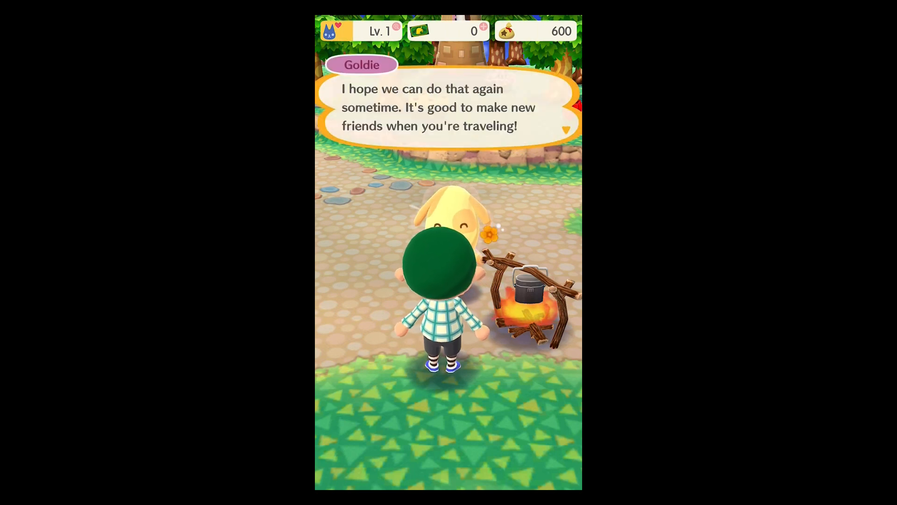
{"action": "left_click", "coordinate": [447, 109]}
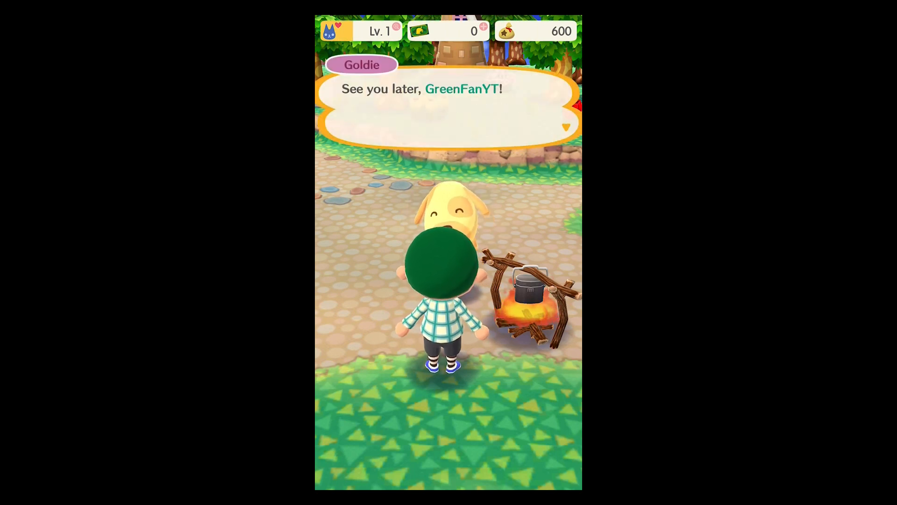
Step: End Goldie's visit and tell Isabelle the campsite "Looks good!"
{"action": "left_click", "coordinate": [448, 106]}
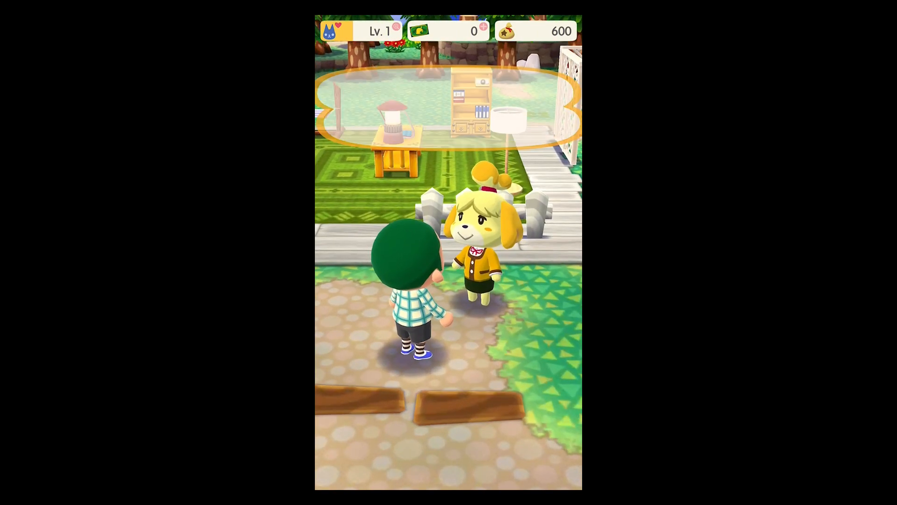
{"action": "left_click", "coordinate": [483, 246]}
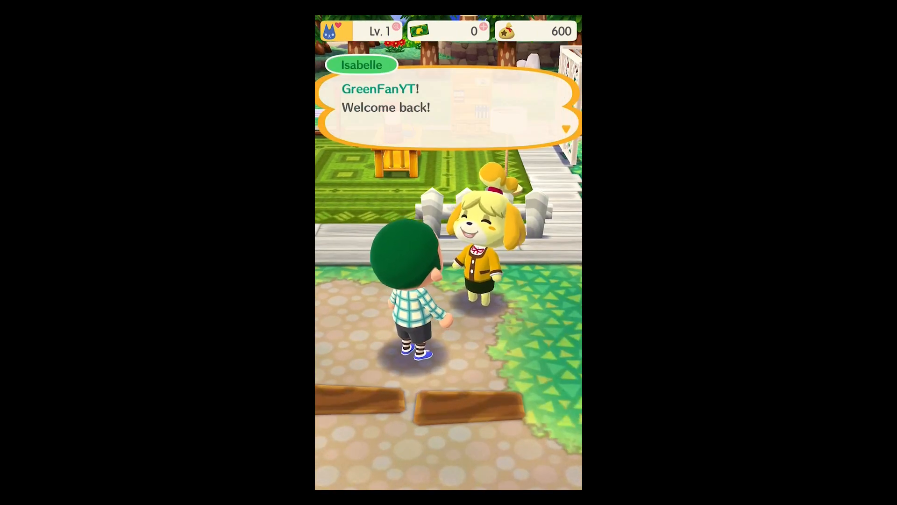
{"action": "left_click", "coordinate": [447, 108]}
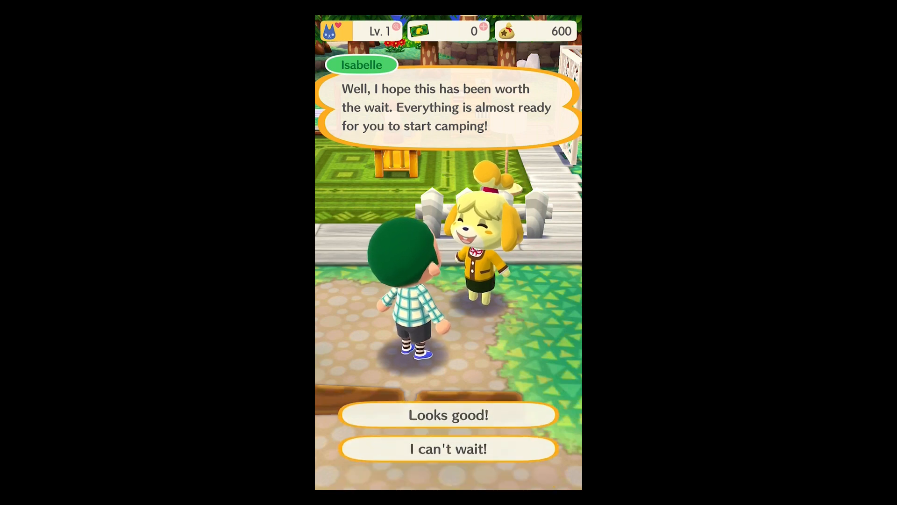
{"action": "left_click", "coordinate": [448, 414]}
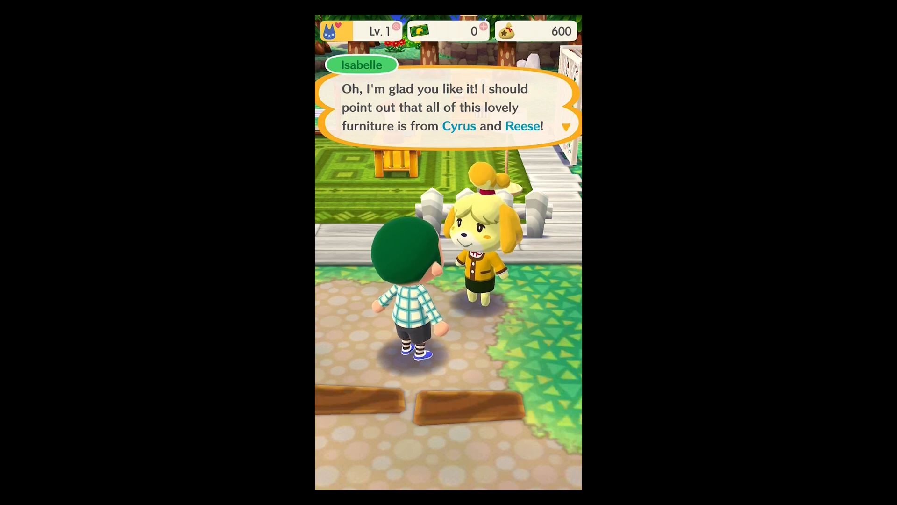
{"action": "left_click", "coordinate": [447, 108]}
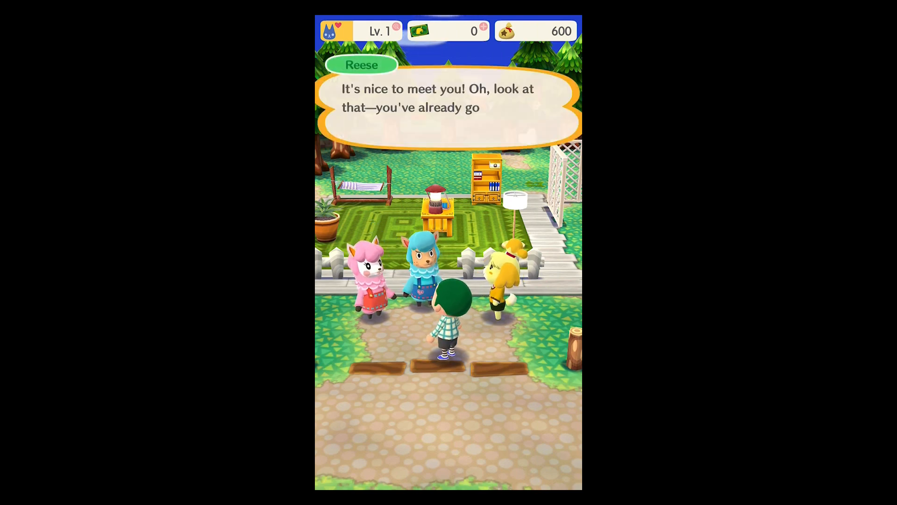
Step: Meet Reese and Cyrus and move the conversation on to crafting
{"action": "left_click", "coordinate": [447, 106]}
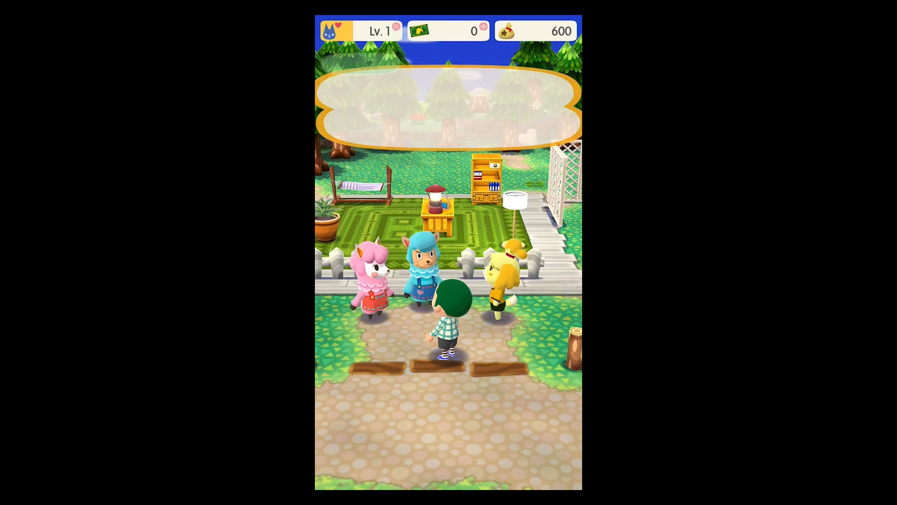
{"action": "left_click", "coordinate": [448, 103]}
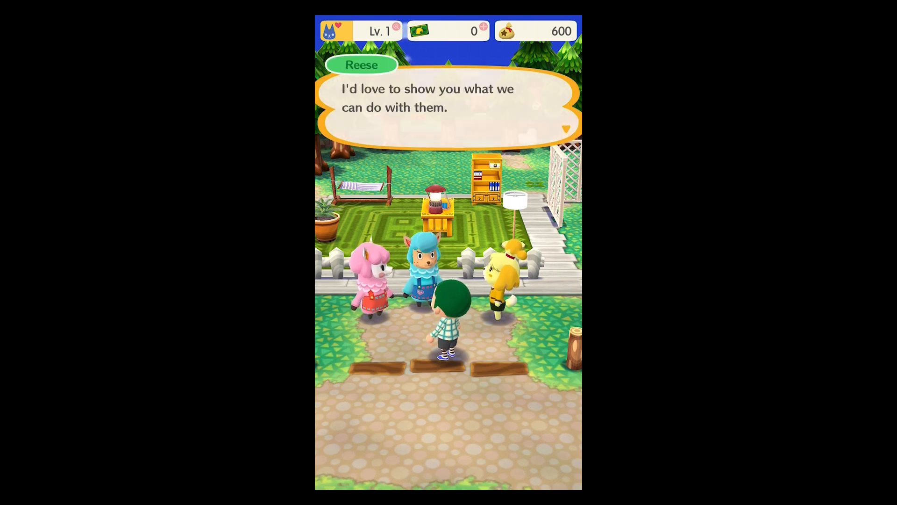
{"action": "left_click", "coordinate": [448, 108]}
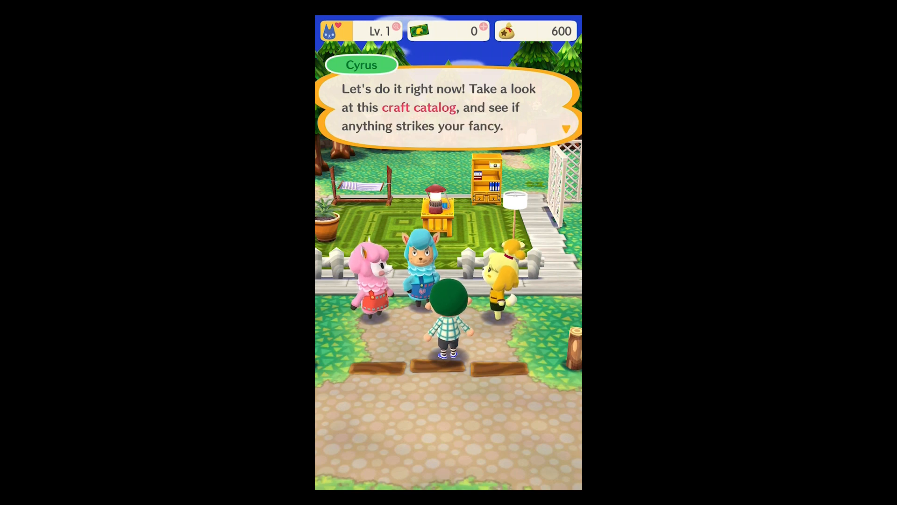
{"action": "left_click", "coordinate": [448, 114]}
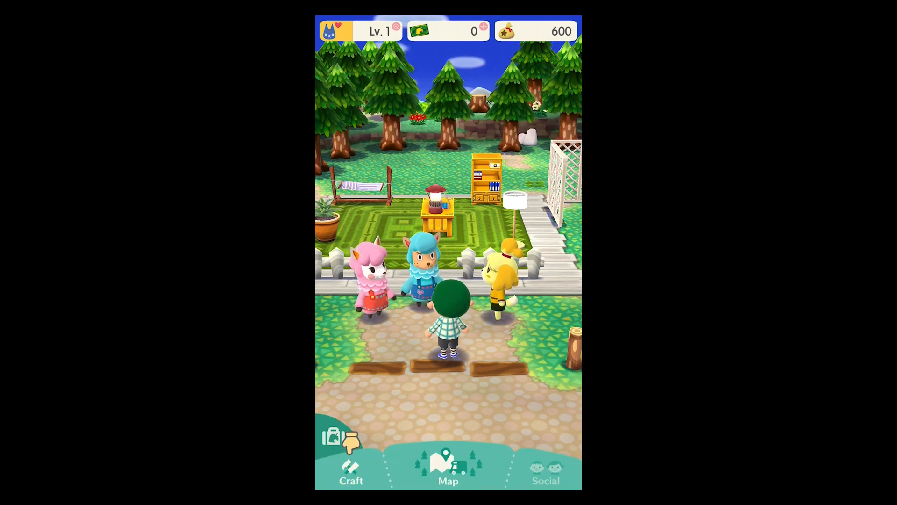
Step: Order the ranch couch for 500 bells and hear Isabelle's Leaf Tickets tip
{"action": "left_click", "coordinate": [351, 463]}
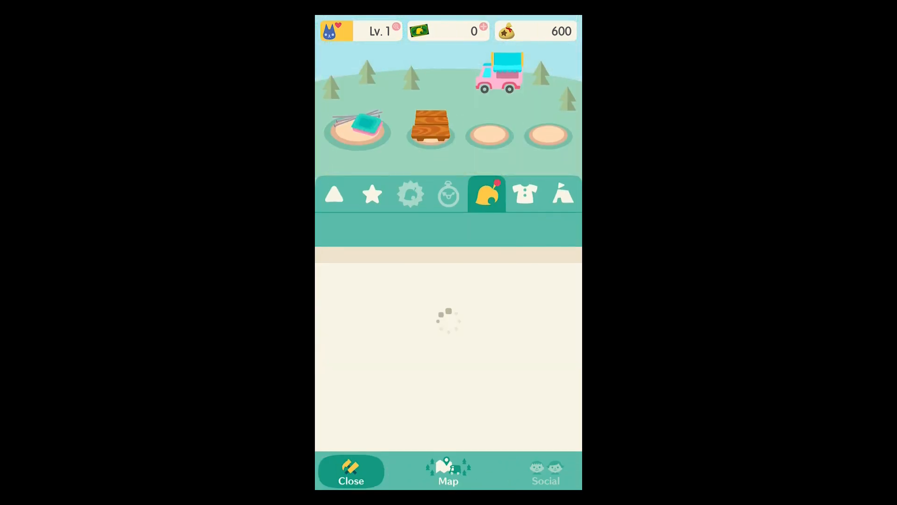
{"action": "left_click", "coordinate": [486, 193]}
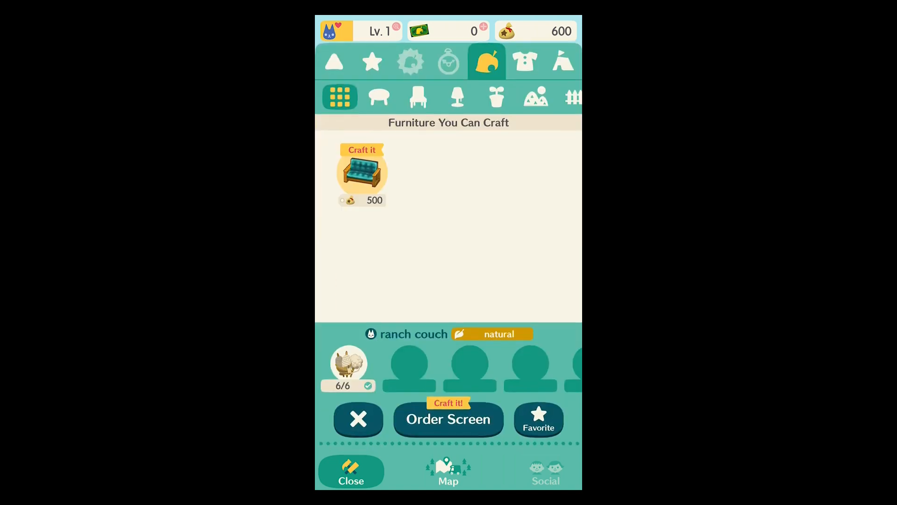
{"action": "left_click", "coordinate": [448, 418]}
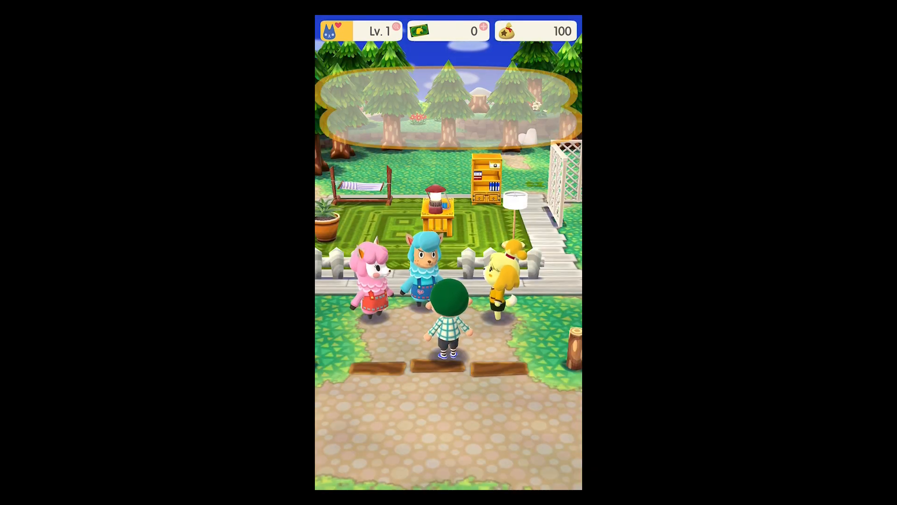
{"action": "left_click", "coordinate": [423, 269]}
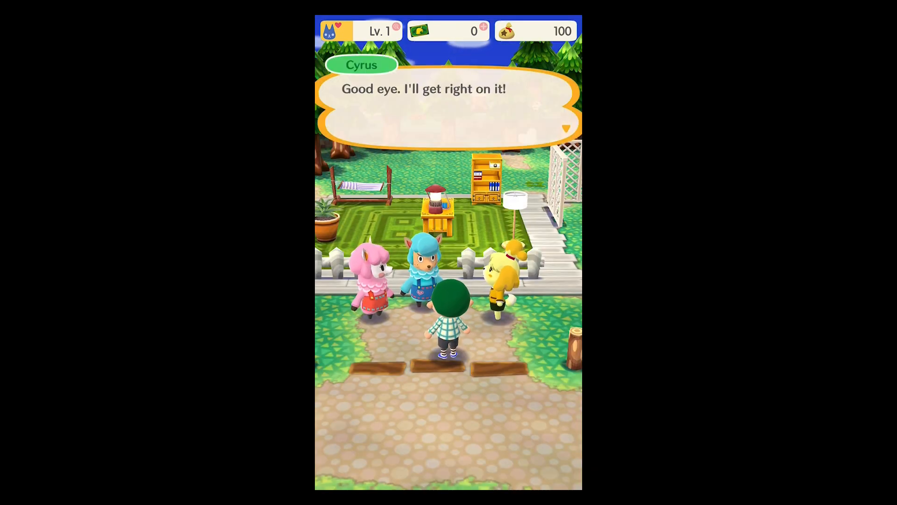
{"action": "left_click", "coordinate": [448, 108]}
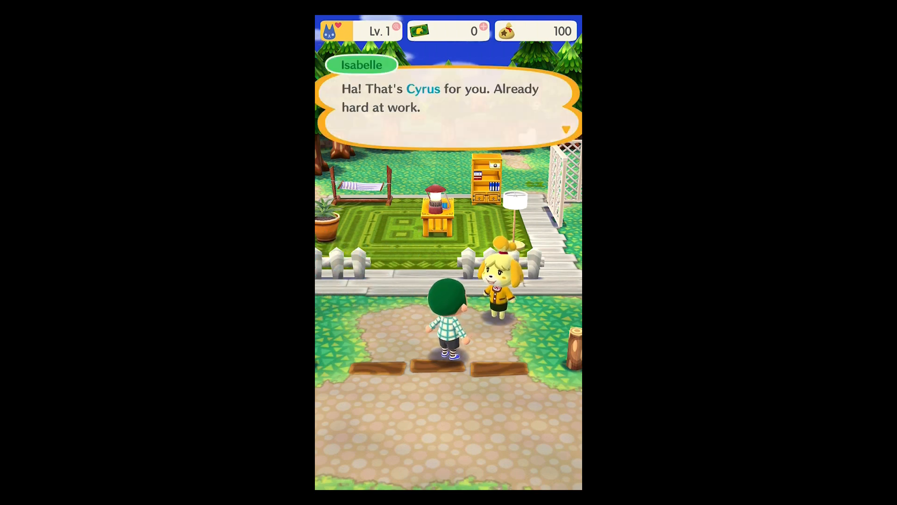
{"action": "left_click", "coordinate": [448, 108]}
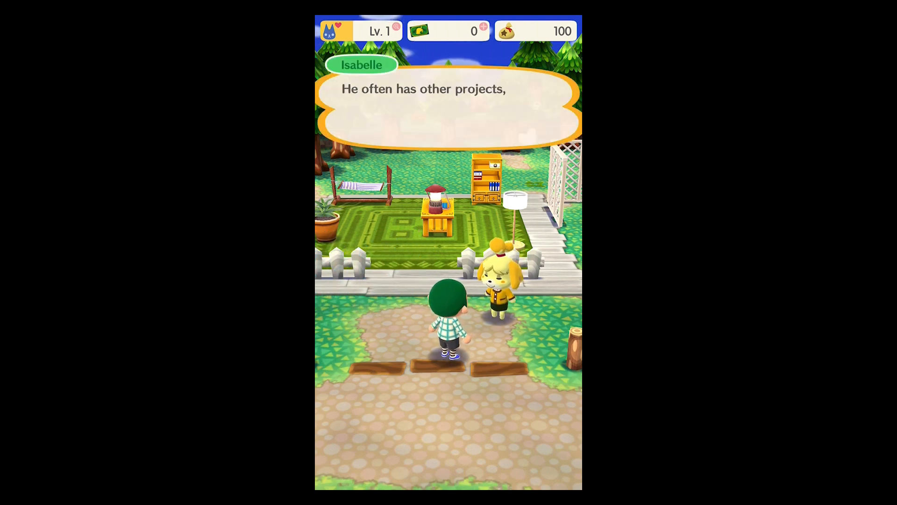
{"action": "left_click", "coordinate": [448, 108]}
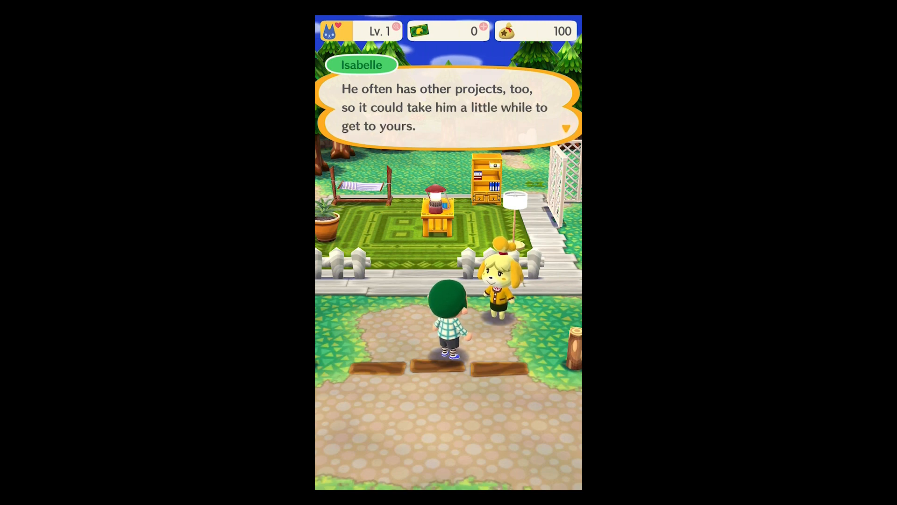
{"action": "left_click", "coordinate": [447, 108]}
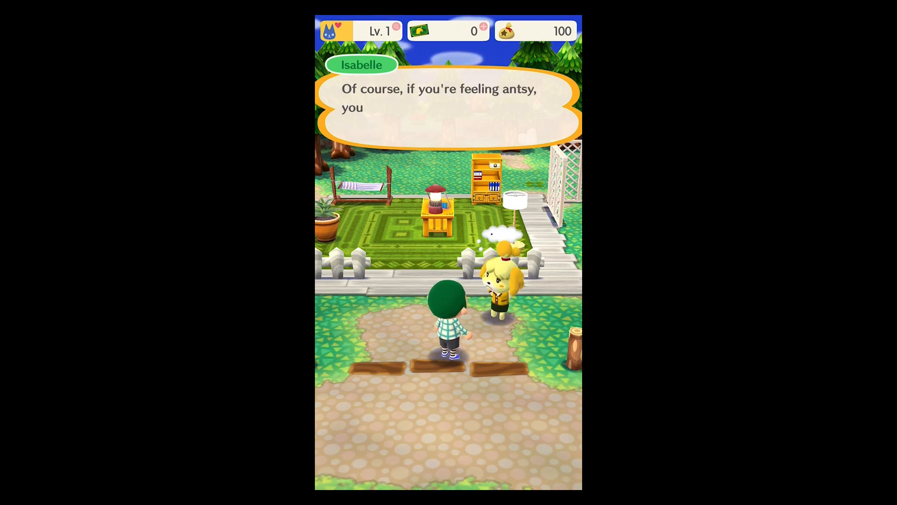
{"action": "left_click", "coordinate": [448, 114]}
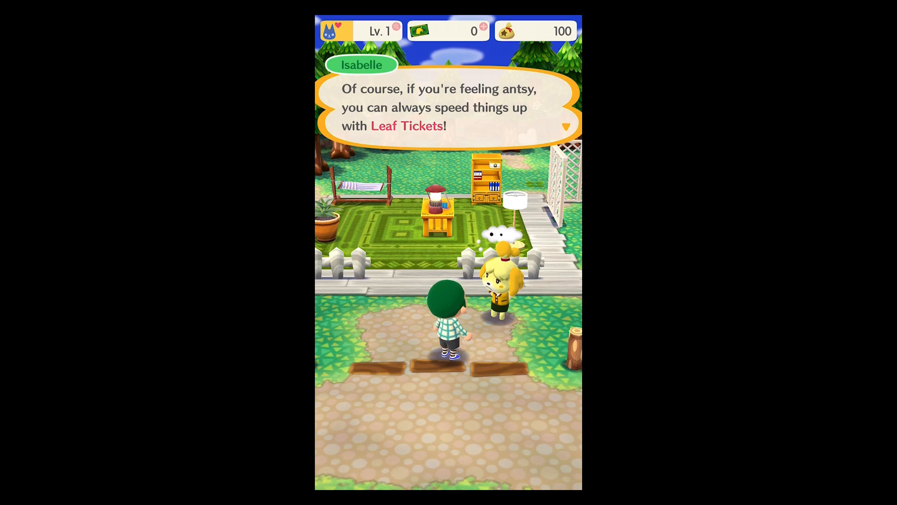
{"action": "left_click", "coordinate": [448, 108]}
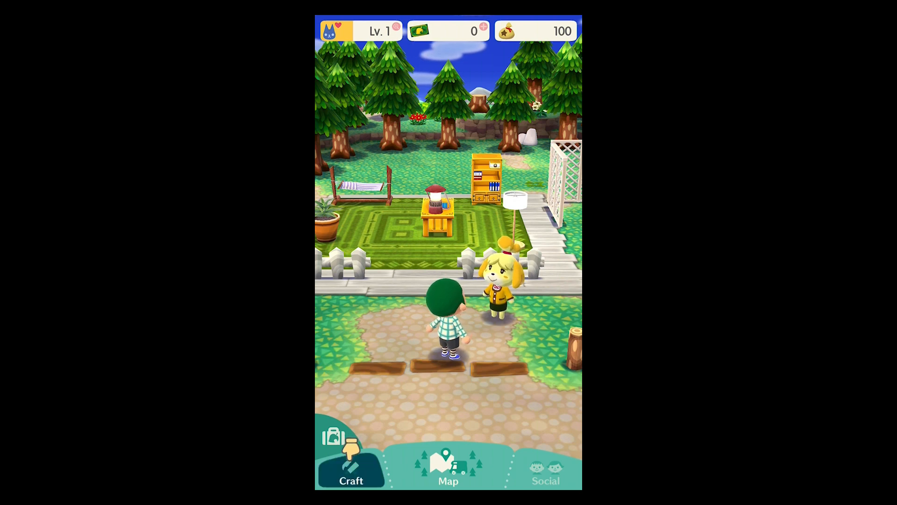
Step: Spend 1 Leaf Ticket to finish the ranch couch instantly and collect it
{"action": "left_click", "coordinate": [351, 464]}
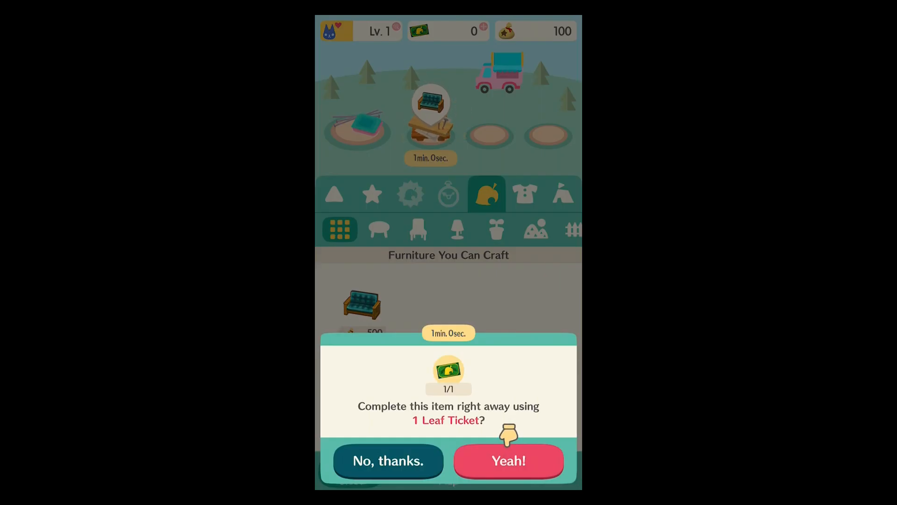
{"action": "left_click", "coordinate": [388, 461]}
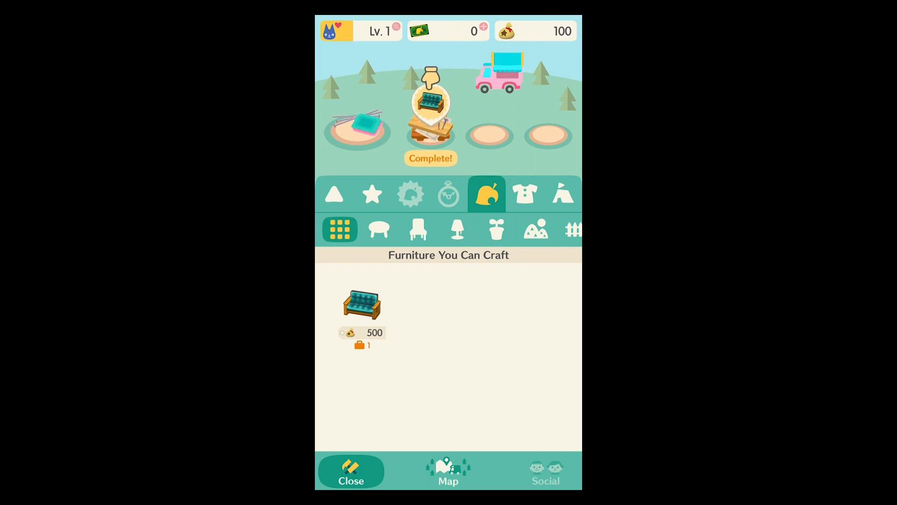
{"action": "left_click", "coordinate": [351, 471]}
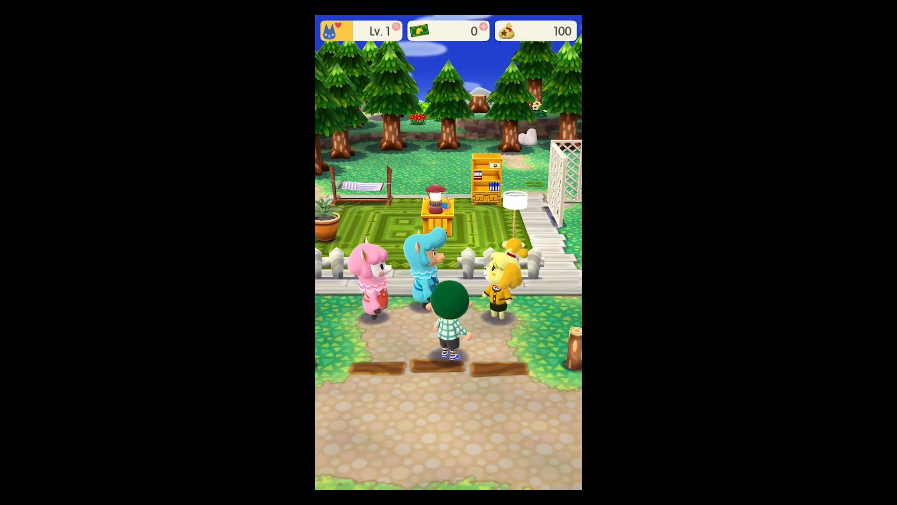
Step: Receive the finished ranch couch from Cyrus
{"action": "left_click", "coordinate": [426, 269]}
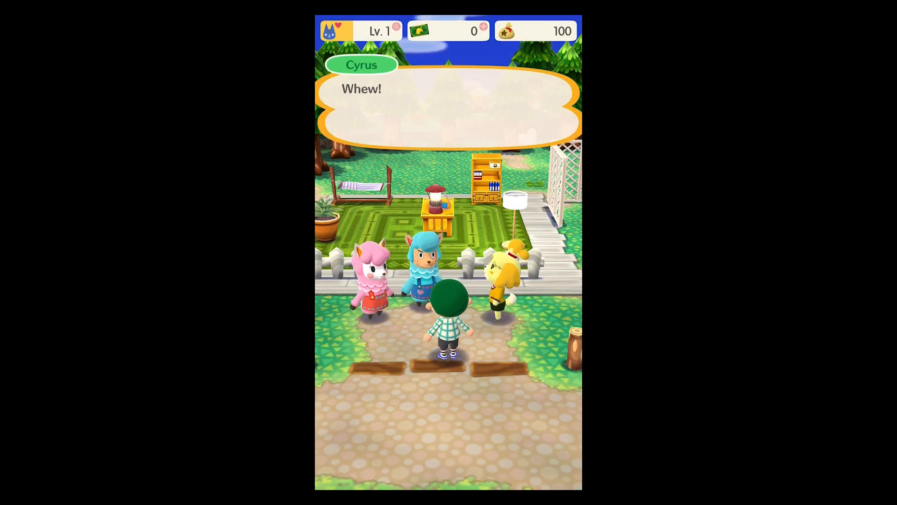
{"action": "left_click", "coordinate": [448, 108]}
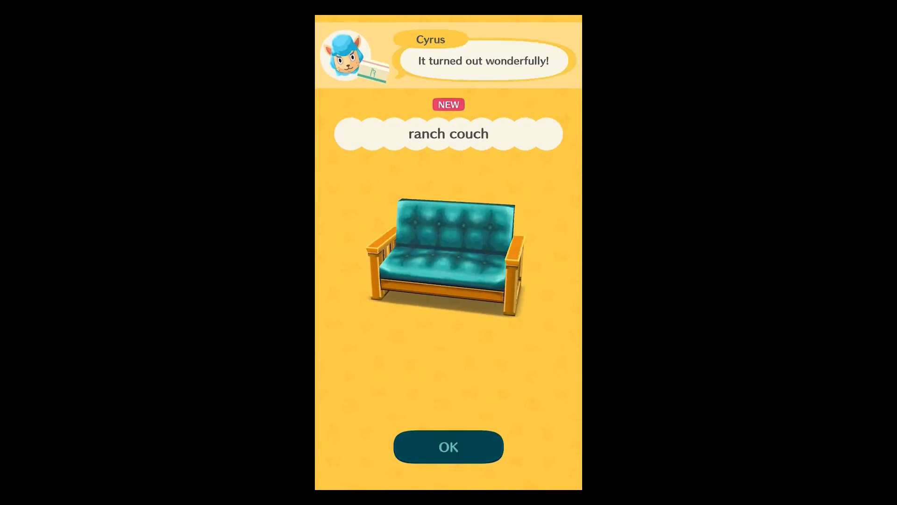
{"action": "left_click", "coordinate": [447, 447]}
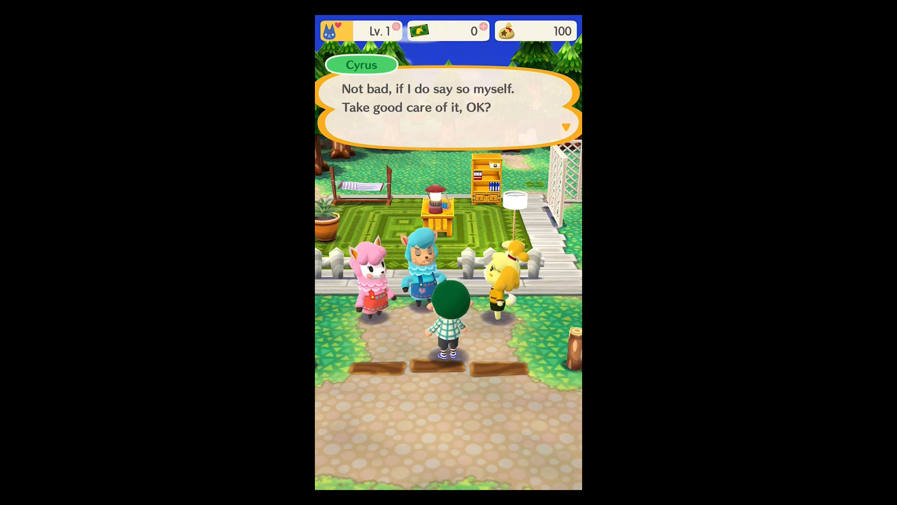
{"action": "left_click", "coordinate": [448, 109]}
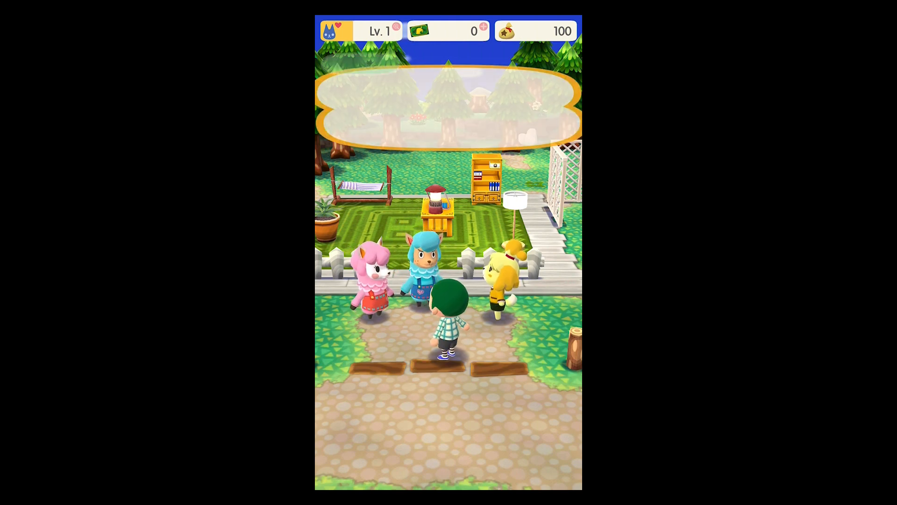
Step: Hear Reese's farewell about returning to town
{"action": "left_click", "coordinate": [448, 103]}
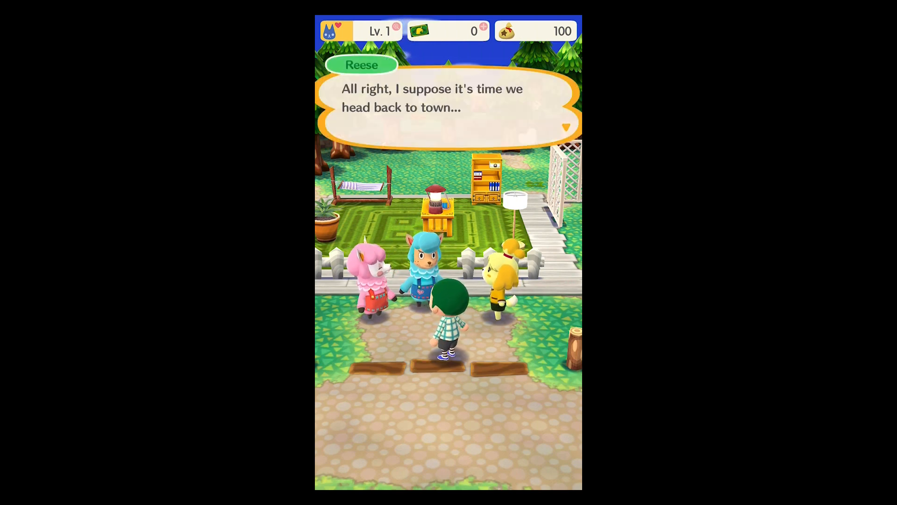
{"action": "left_click", "coordinate": [448, 109]}
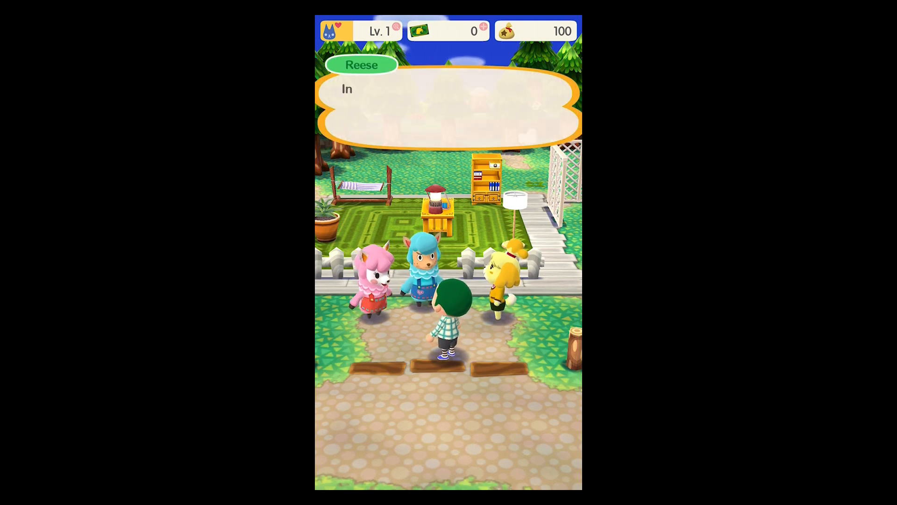
{"action": "left_click", "coordinate": [447, 109]}
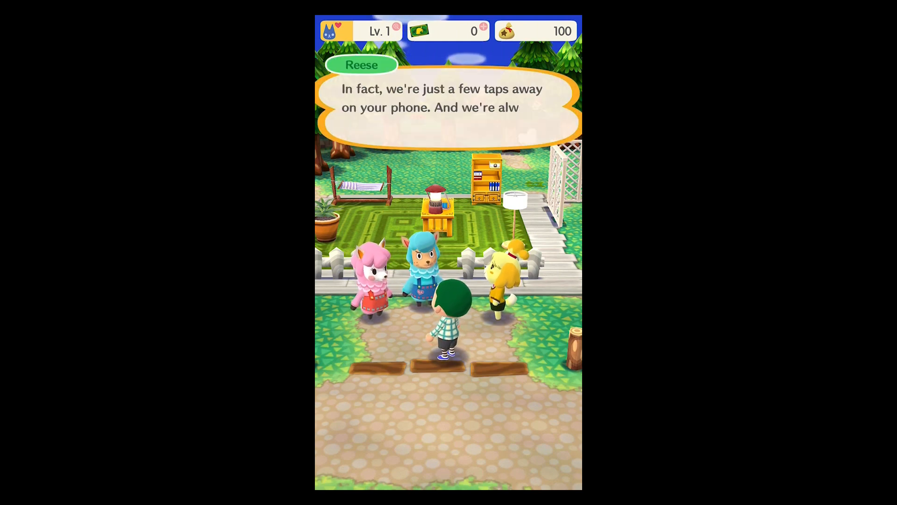
{"action": "left_click", "coordinate": [447, 108]}
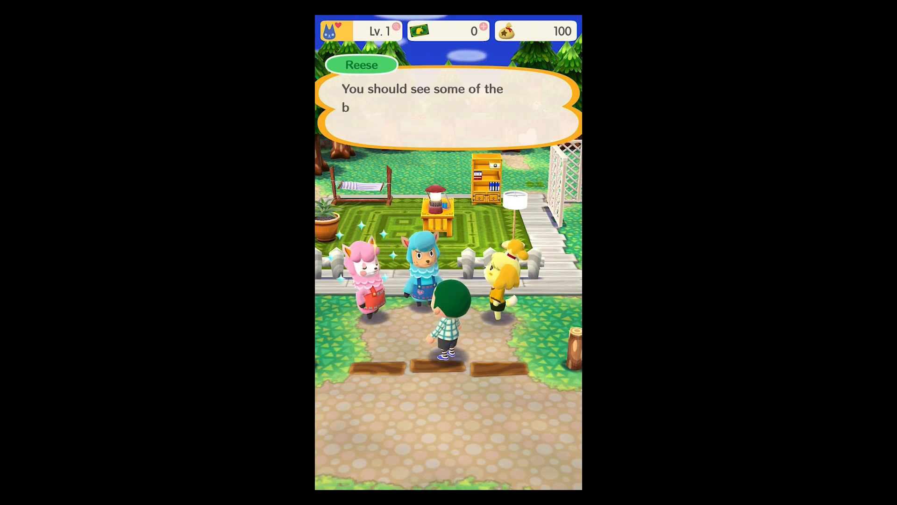
{"action": "left_click", "coordinate": [448, 108]}
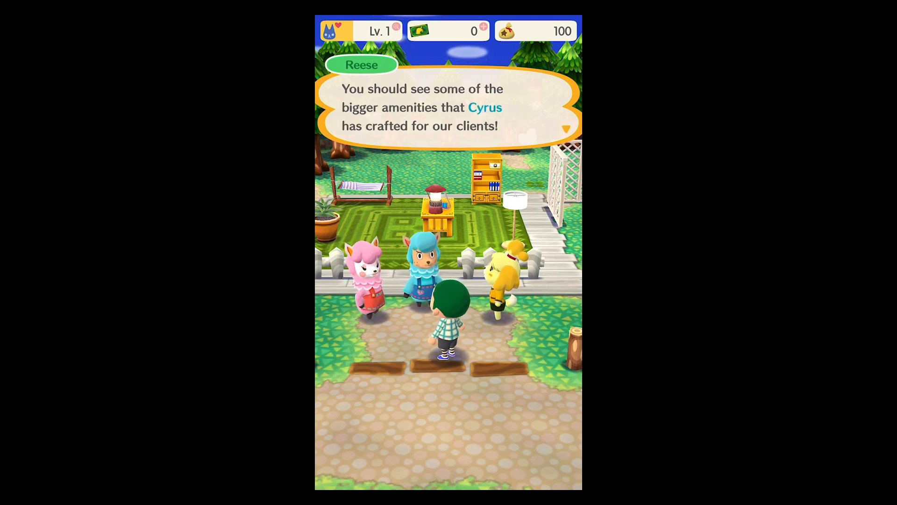
{"action": "left_click", "coordinate": [448, 109]}
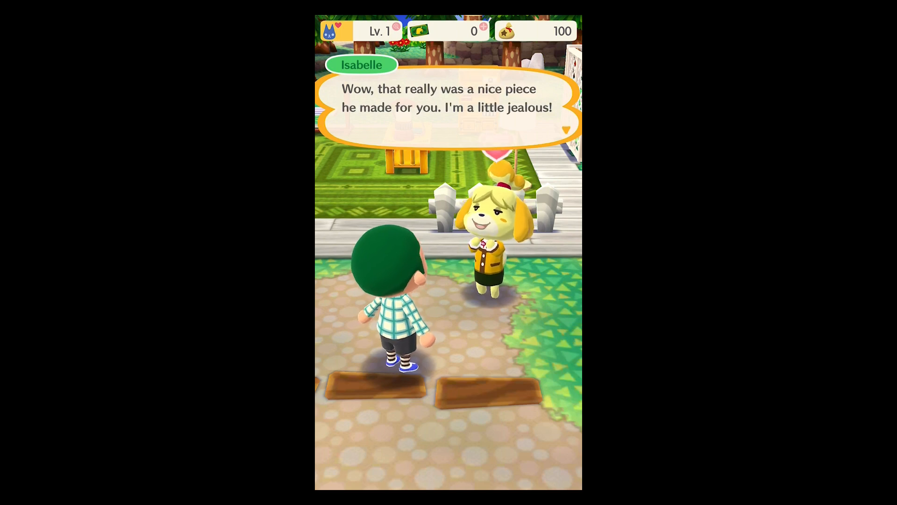
Step: Go through Isabelle's decorating tutorial pages
{"action": "left_click", "coordinate": [448, 109]}
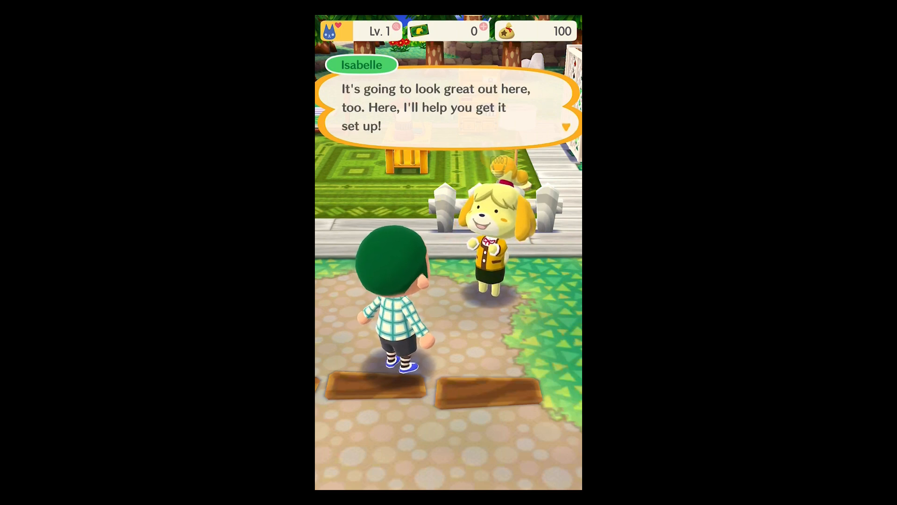
{"action": "left_click", "coordinate": [447, 109]}
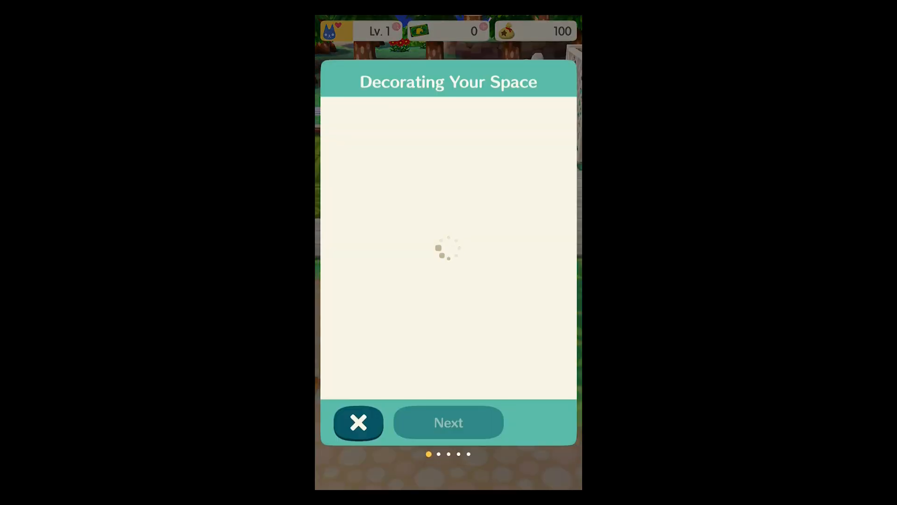
{"action": "left_click", "coordinate": [447, 423]}
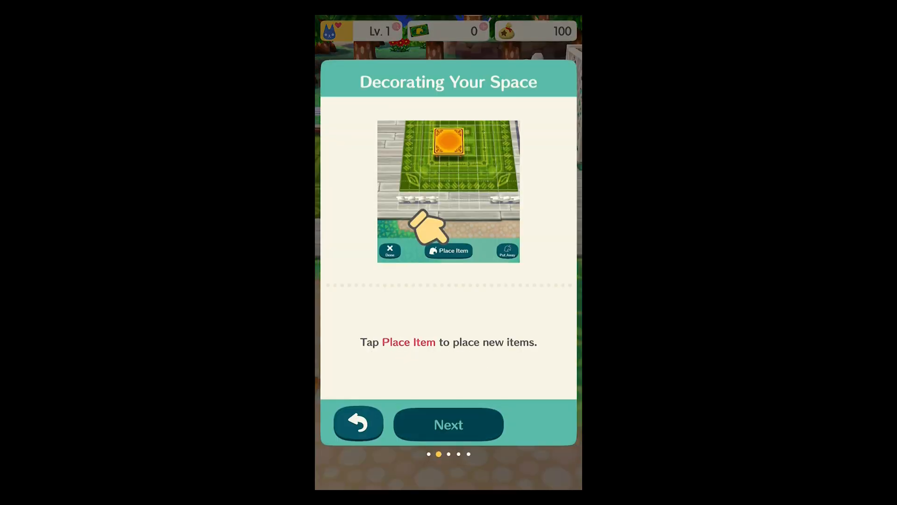
{"action": "left_click", "coordinate": [447, 424]}
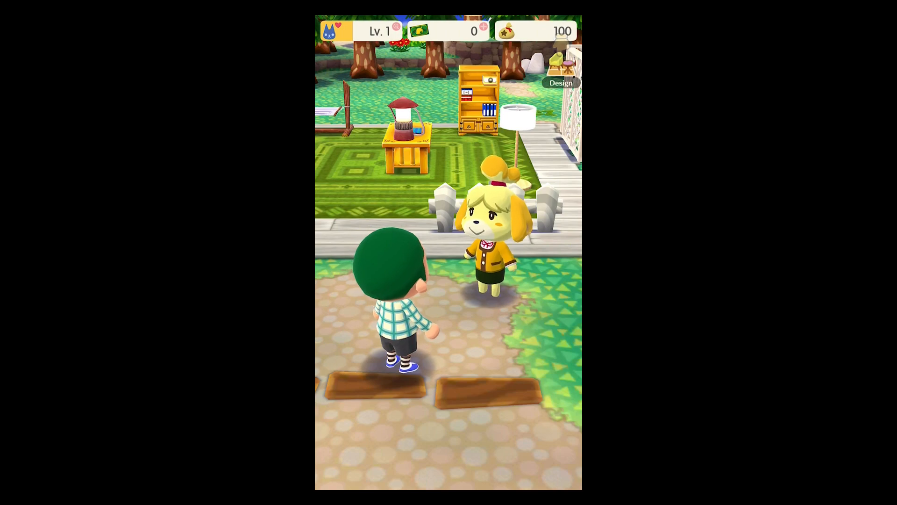
Step: Place the ranch couch beside the lamp in Design mode and save the layout
{"action": "left_click", "coordinate": [561, 83]}
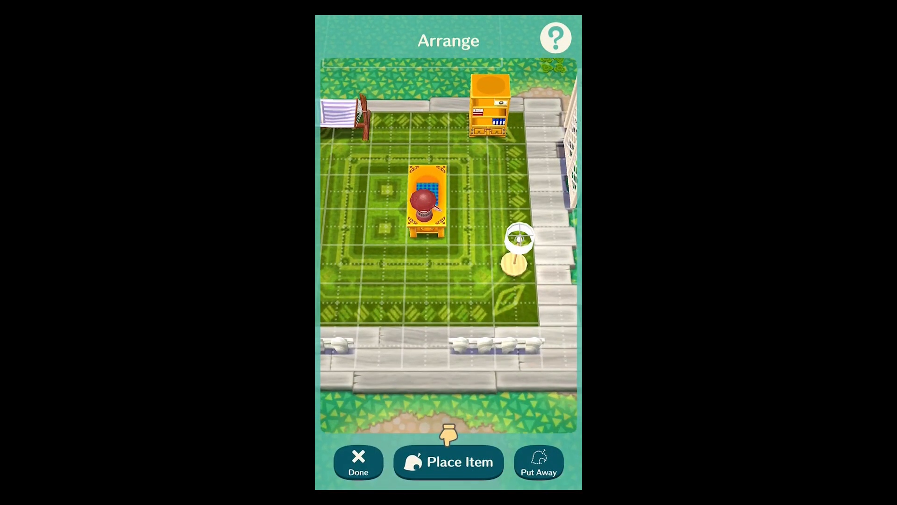
{"action": "left_click", "coordinate": [449, 462]}
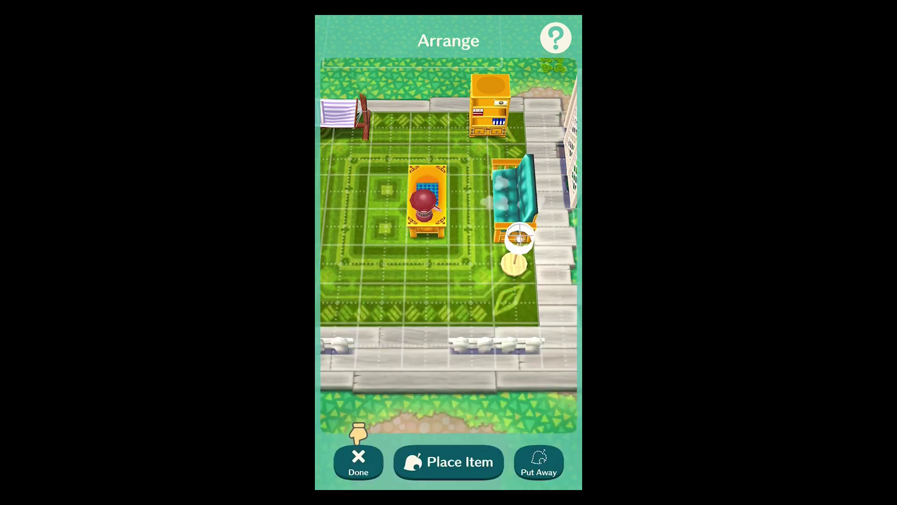
{"action": "left_click", "coordinate": [358, 463]}
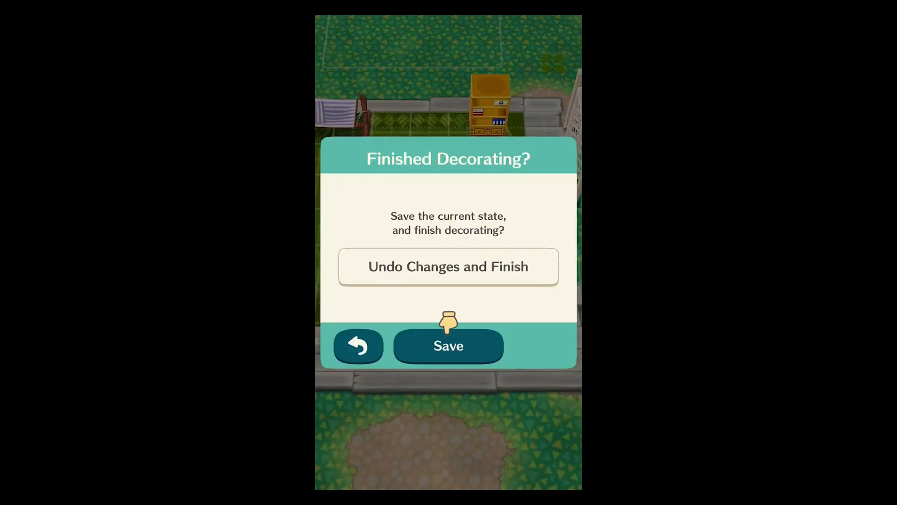
{"action": "left_click", "coordinate": [447, 346]}
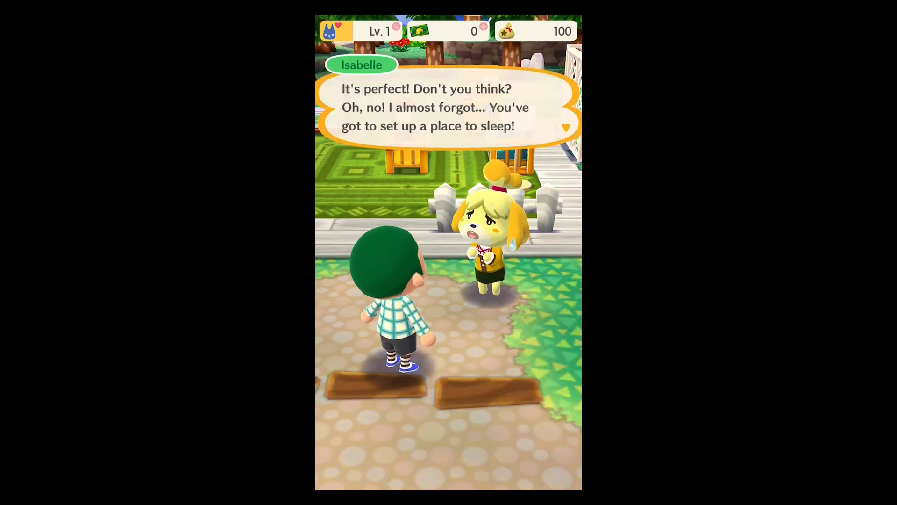
Step: Place the basic tent from Amenities behind the furniture and save the layout
{"action": "left_click", "coordinate": [447, 114]}
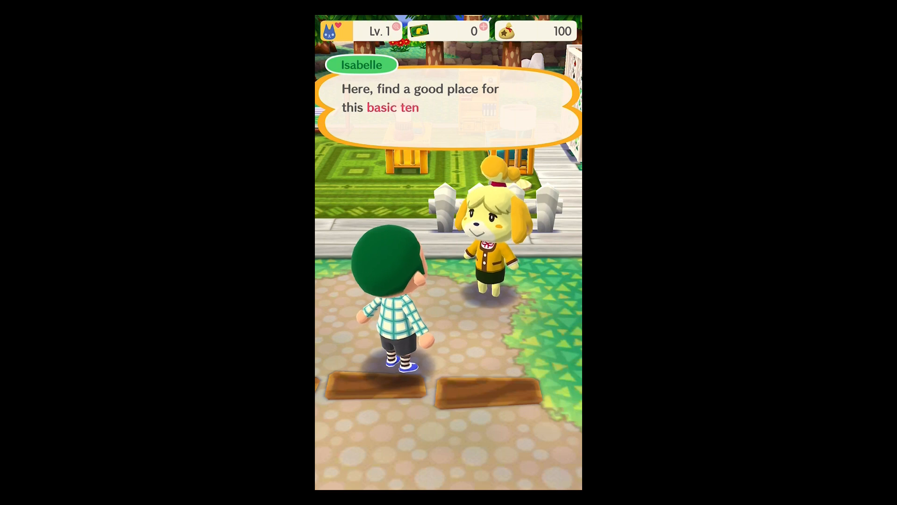
{"action": "left_click", "coordinate": [448, 108]}
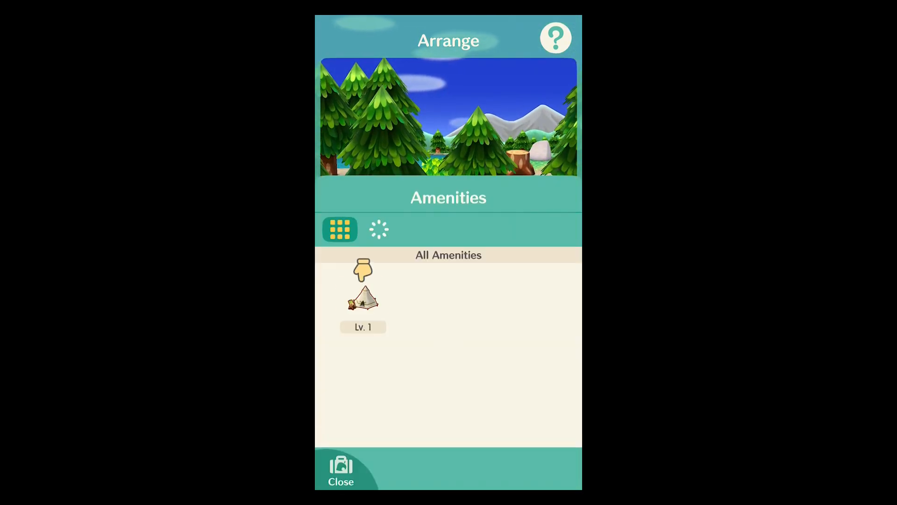
{"action": "left_click", "coordinate": [363, 299]}
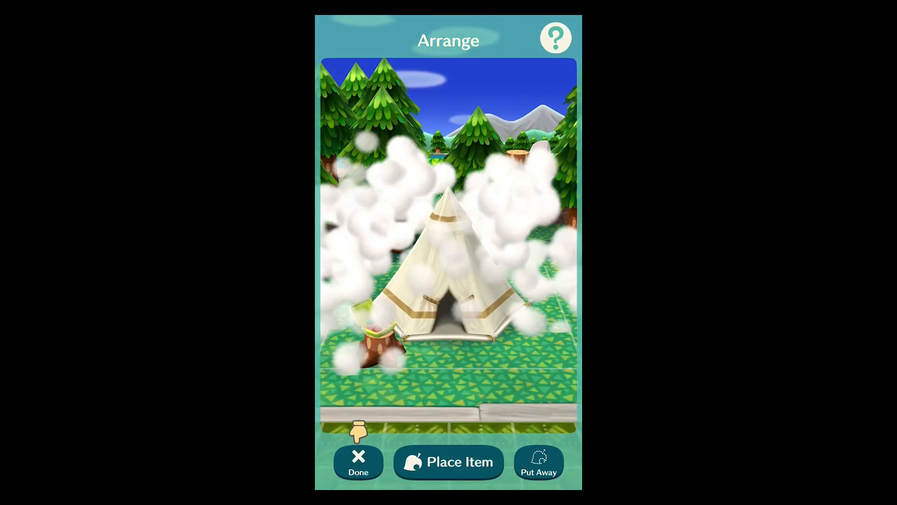
{"action": "left_click", "coordinate": [358, 462]}
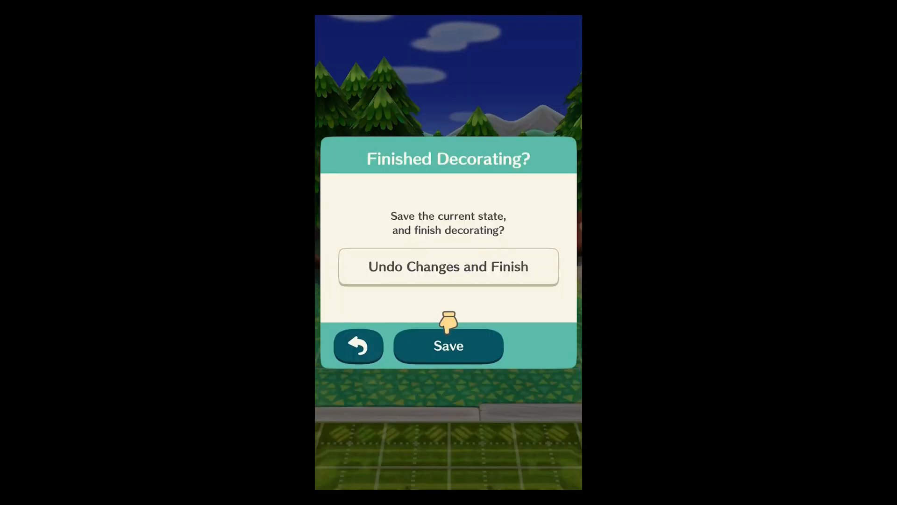
{"action": "left_click", "coordinate": [448, 345]}
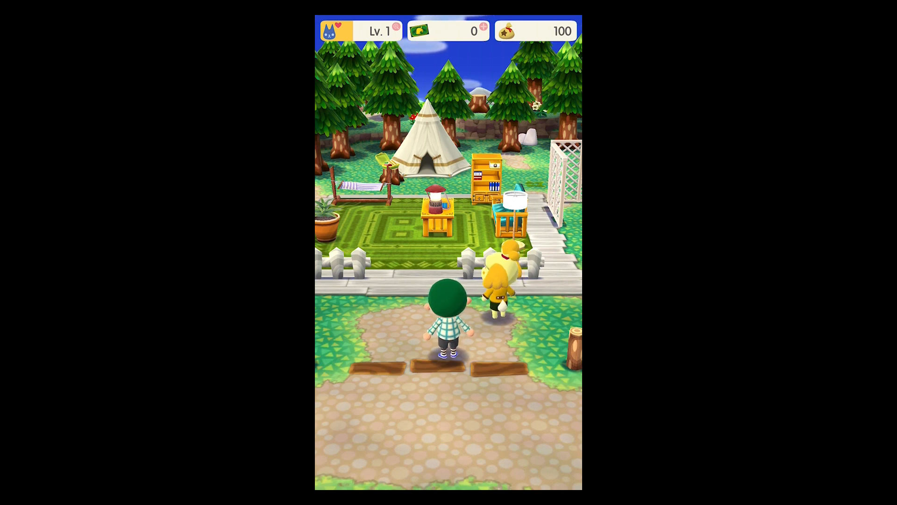
Step: Finish Isabelle's remarks about inviting visitors
{"action": "left_click", "coordinate": [504, 275]}
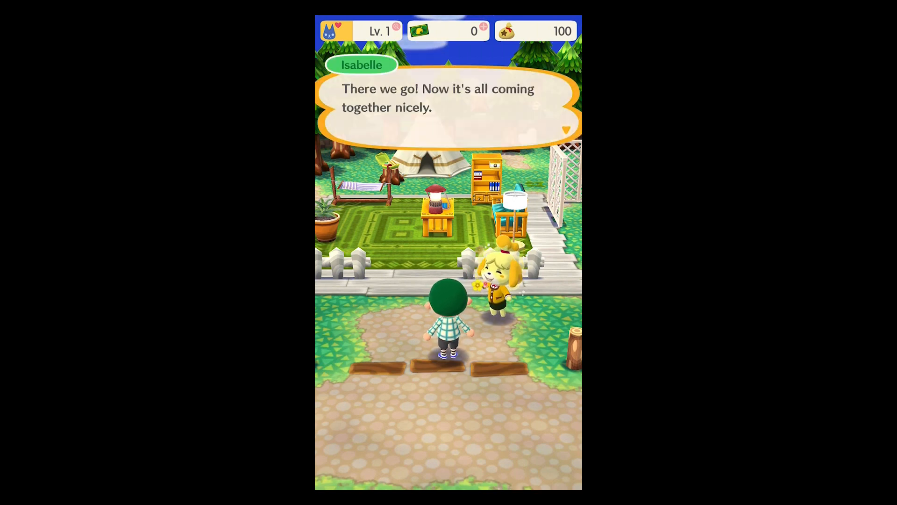
{"action": "left_click", "coordinate": [448, 108]}
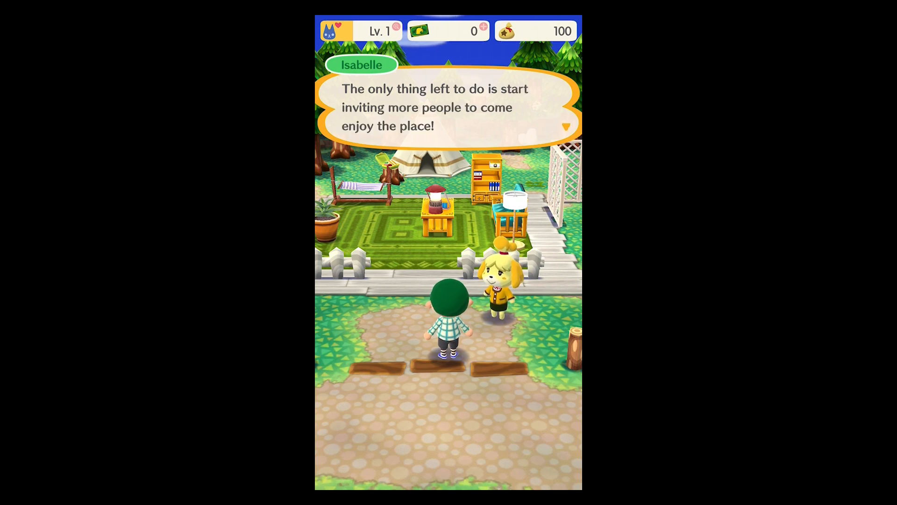
{"action": "left_click", "coordinate": [447, 109]}
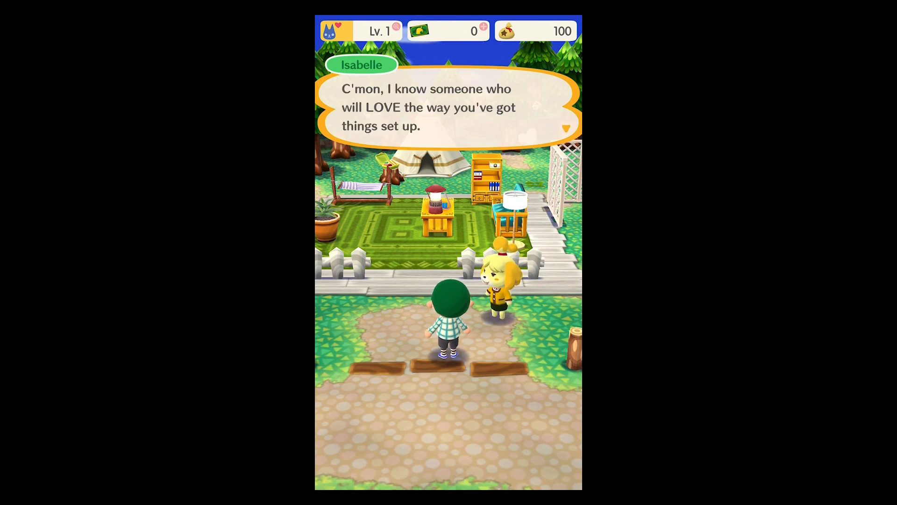
{"action": "left_click", "coordinate": [448, 108]}
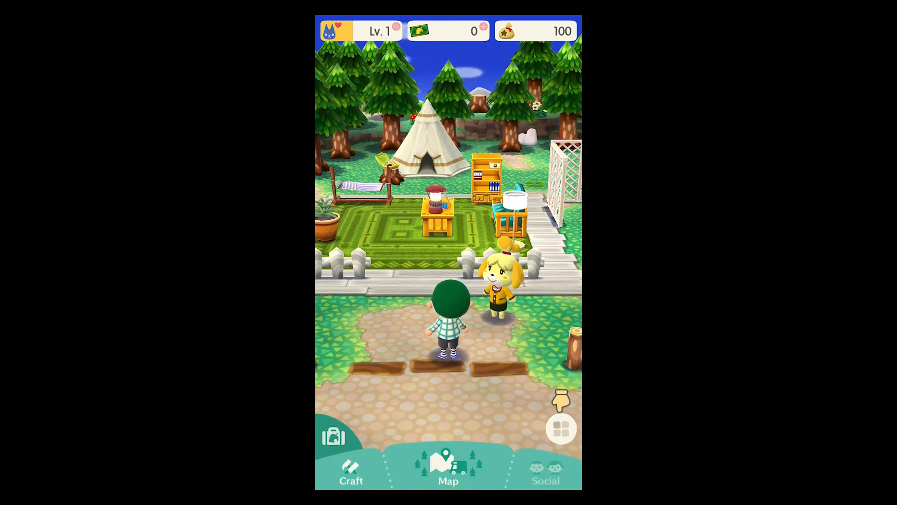
Step: Call Goldie from her info card and confirm inviting her to the campsite
{"action": "left_click", "coordinate": [545, 469]}
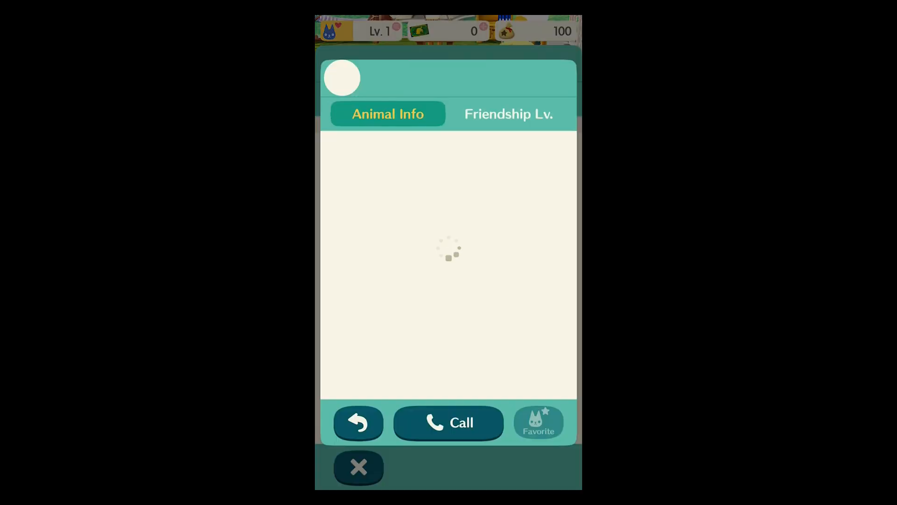
{"action": "left_click", "coordinate": [448, 422]}
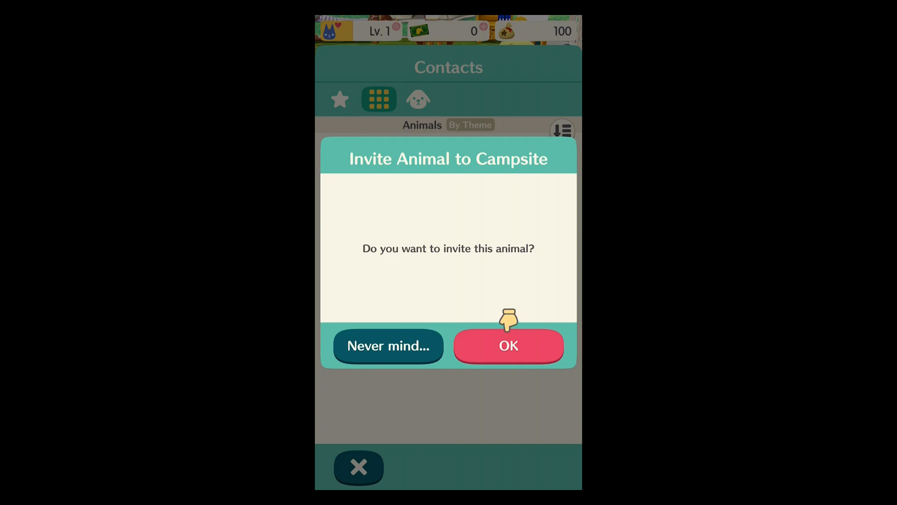
{"action": "left_click", "coordinate": [506, 345]}
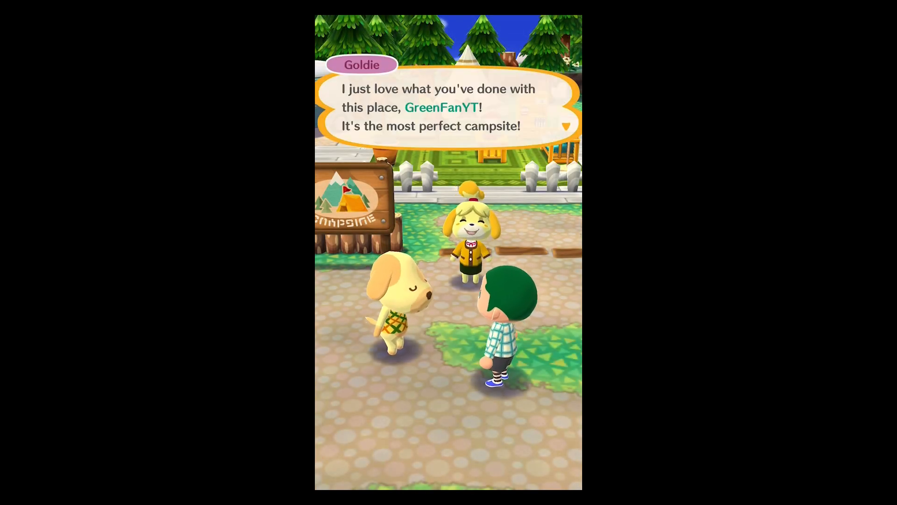
Step: Advance Goldie's and Isabelle's dialogue to the Outdoor-fun starter pack gift screen
{"action": "left_click", "coordinate": [447, 108]}
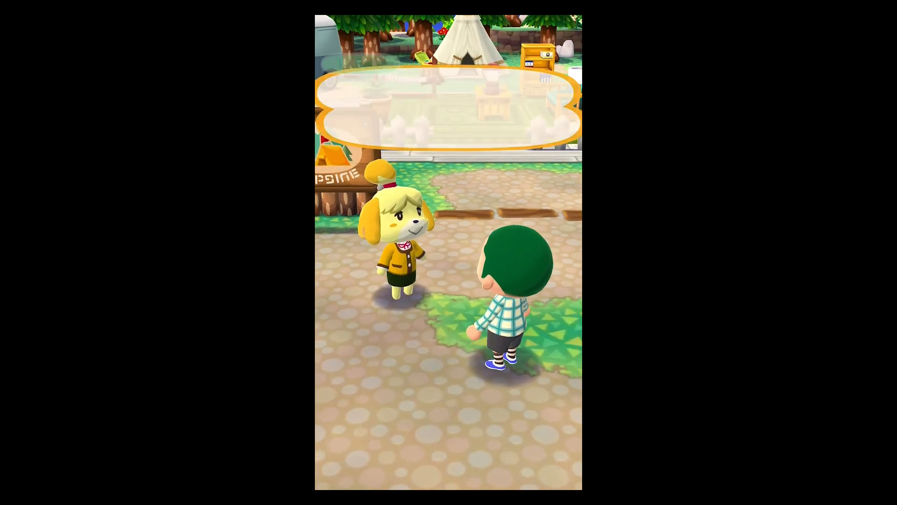
{"action": "left_click", "coordinate": [447, 103]}
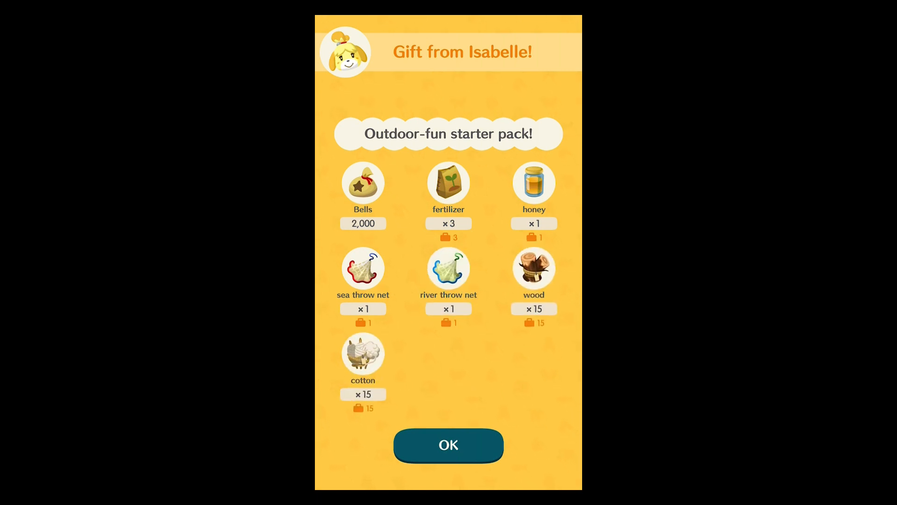
Step: Collect the starter pack gifts, see Isabelle off and acknowledge the new animals, items and locations
{"action": "left_click", "coordinate": [448, 445]}
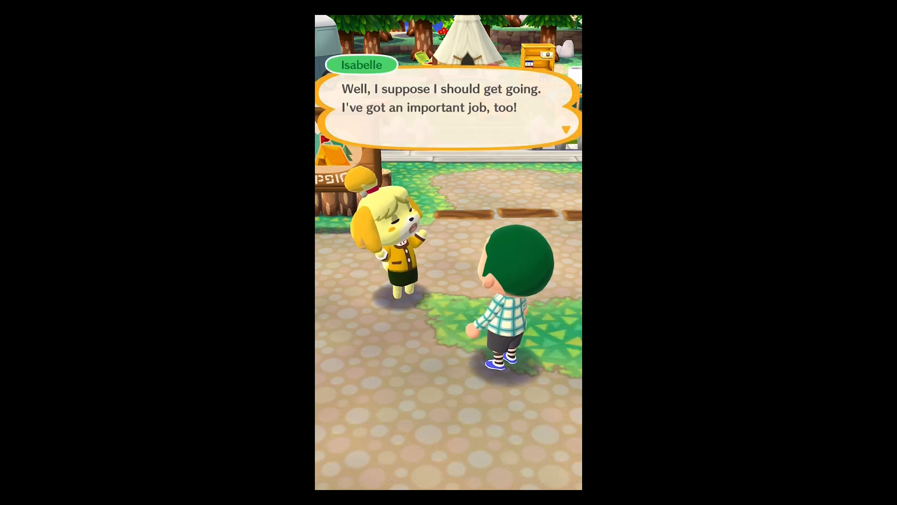
{"action": "left_click", "coordinate": [448, 108]}
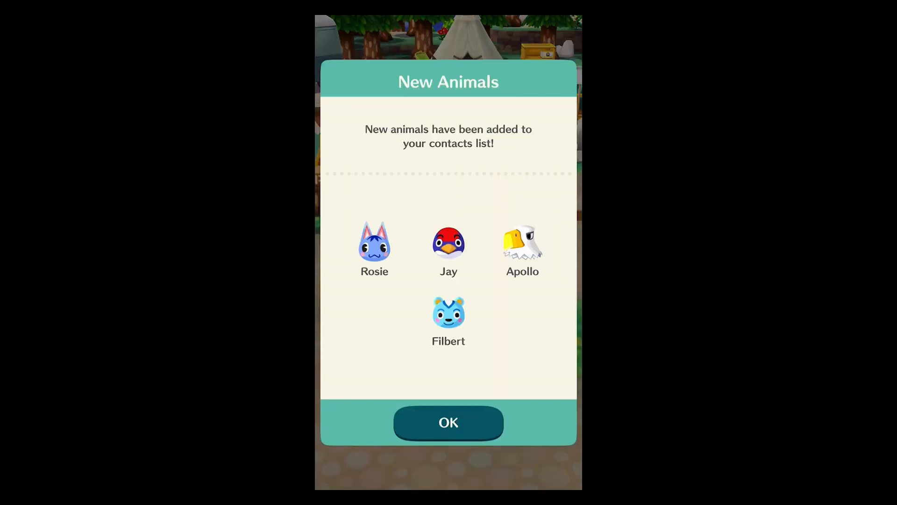
{"action": "left_click", "coordinate": [448, 423]}
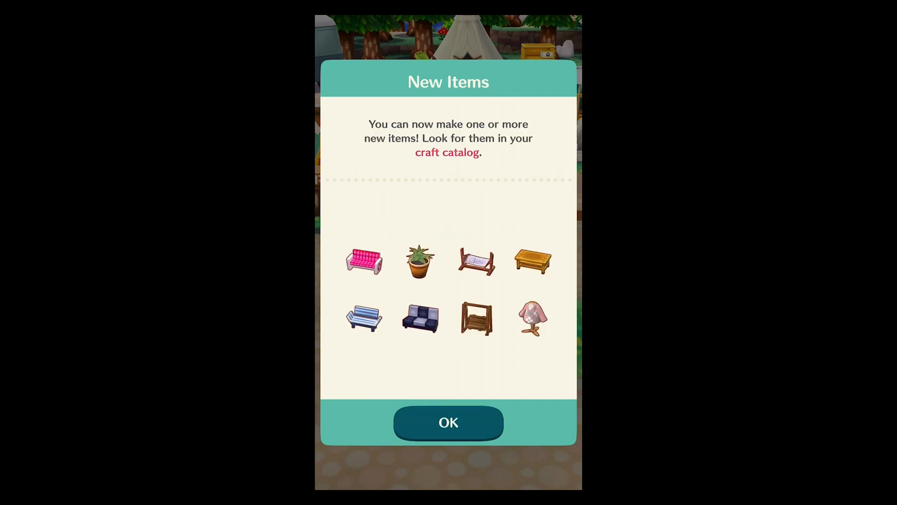
{"action": "left_click", "coordinate": [448, 422]}
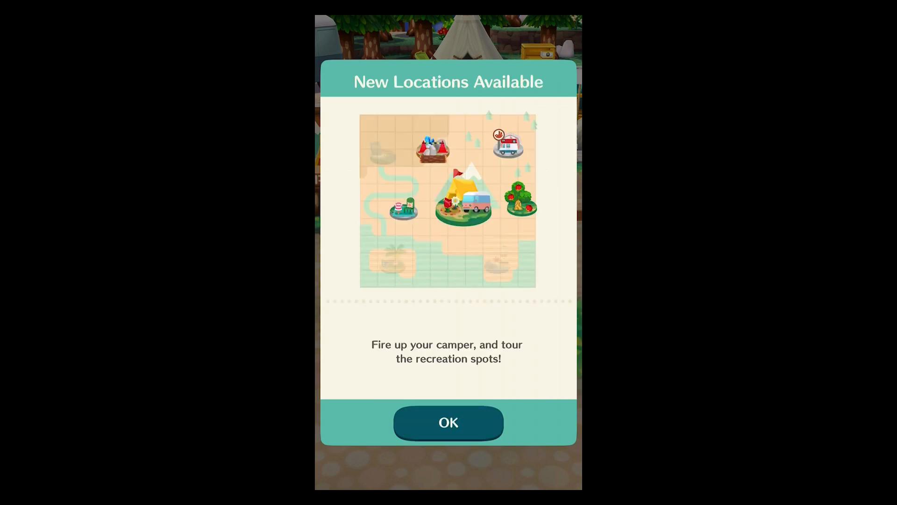
{"action": "left_click", "coordinate": [447, 423]}
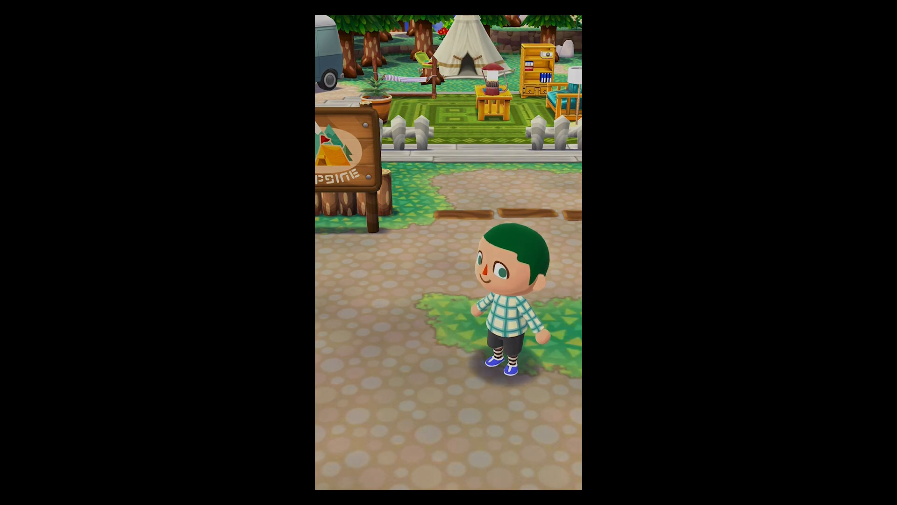